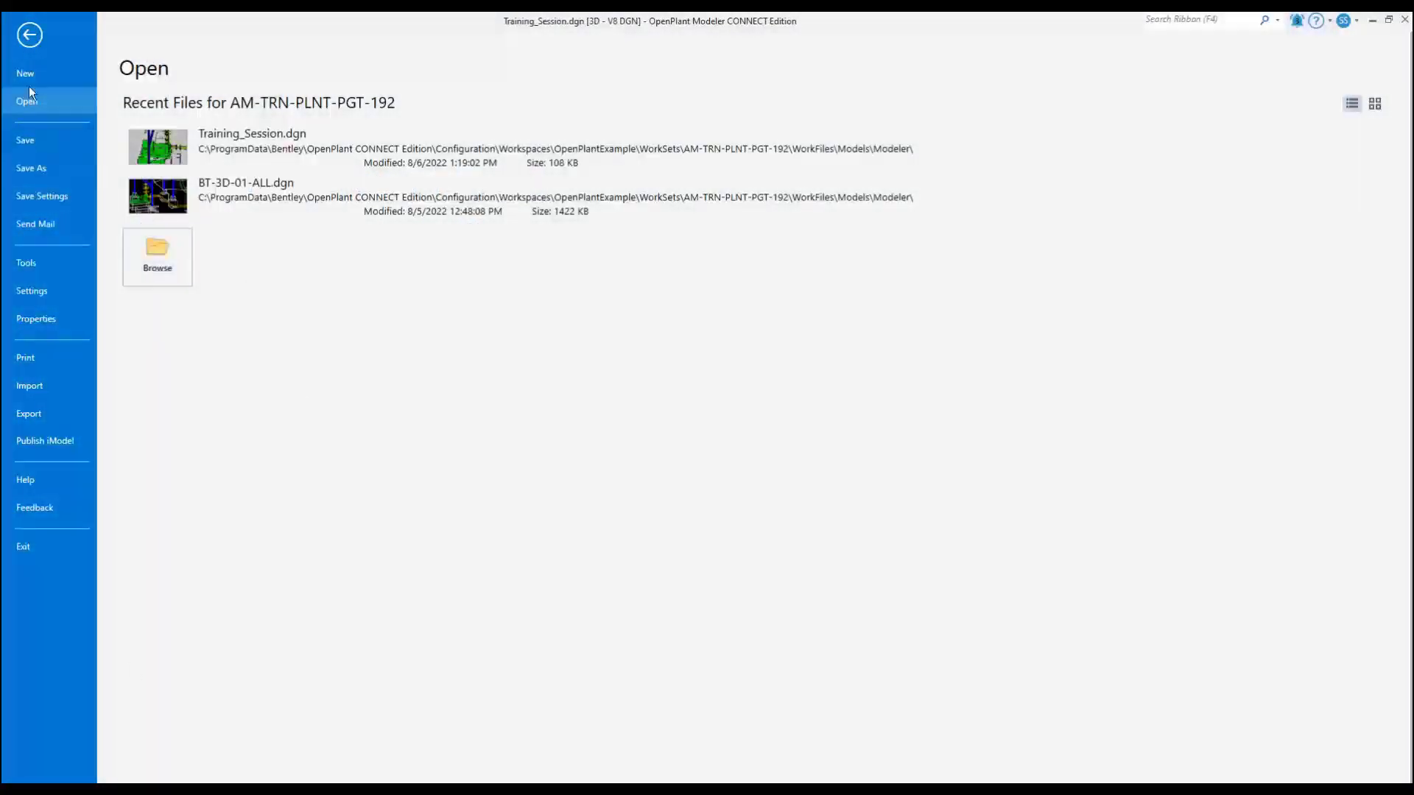
Create a new design file BT-3D-01-ALL-SnapShot.dgn based on BT-3D-01-ALL.dgn.
left_click(25, 73)
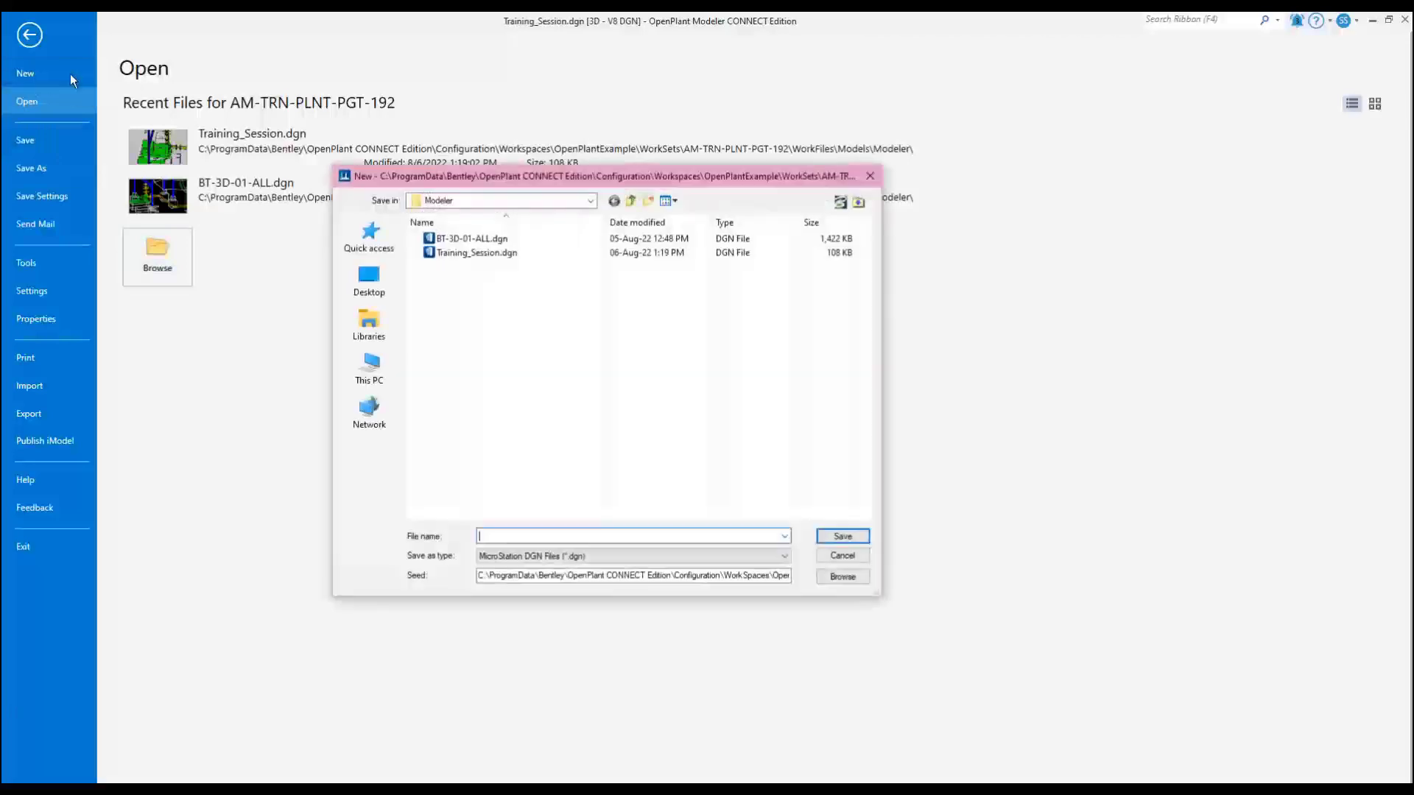
left_click(471, 238)
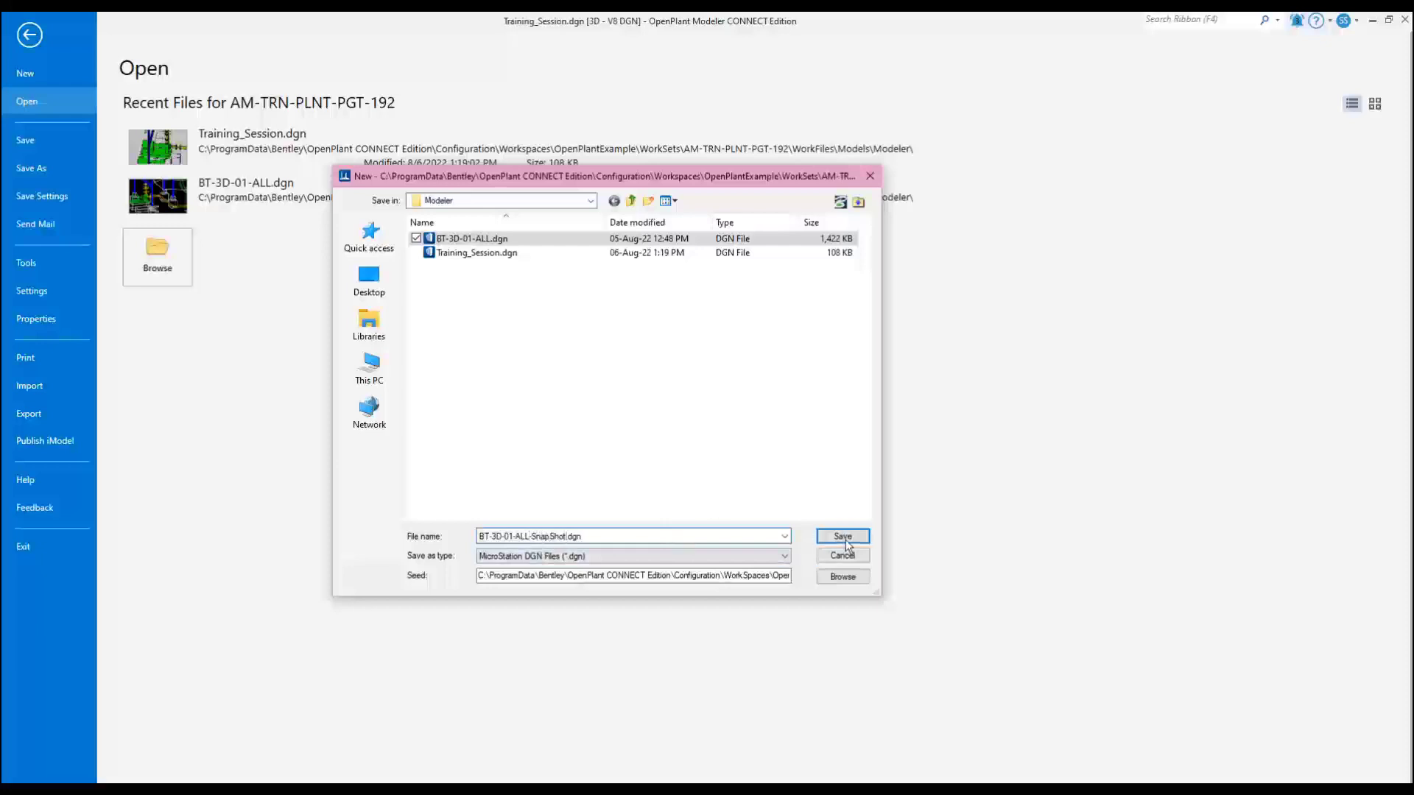
left_click(841, 536)
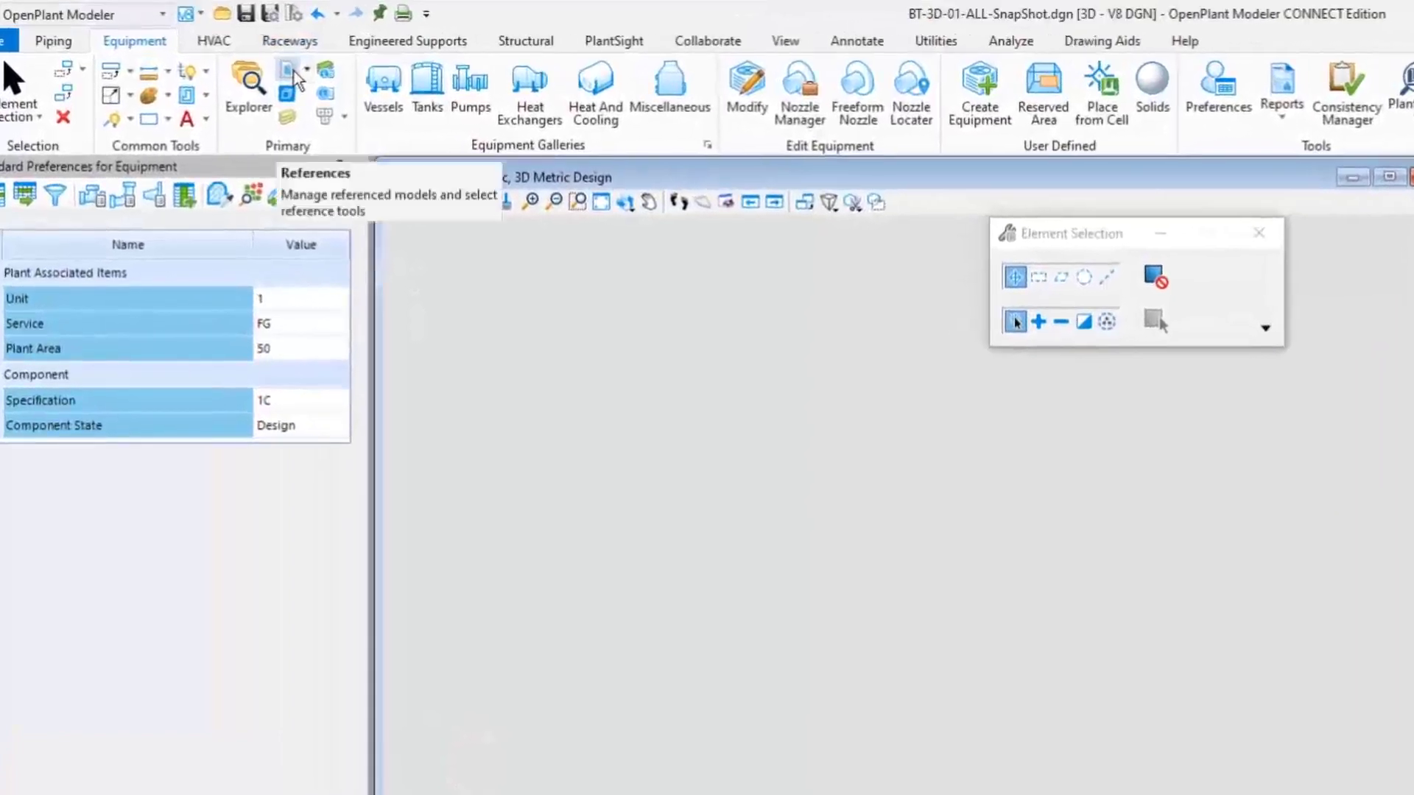
Attach Training_Session.dgn as a reference with default attachment settings.
left_click(288, 90)
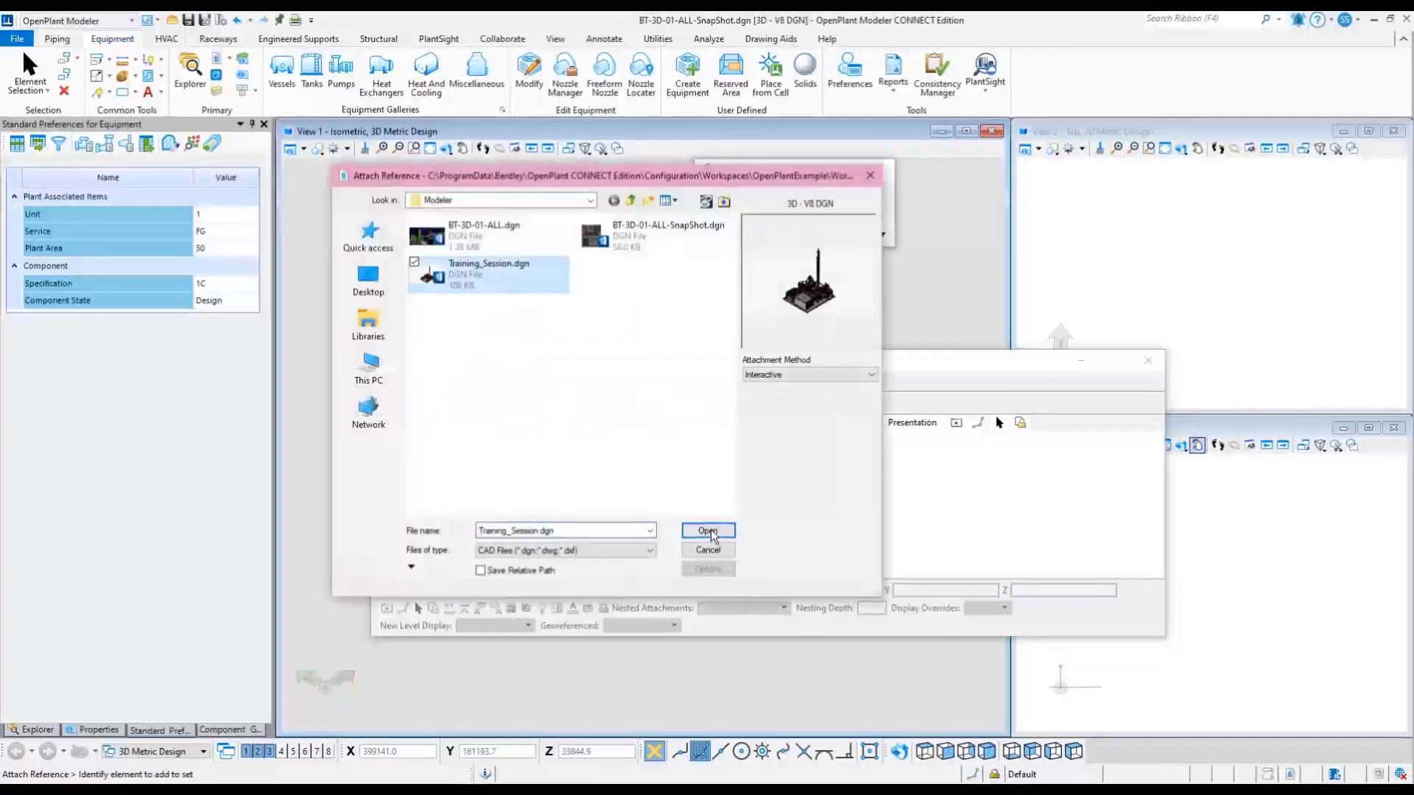
left_click(708, 532)
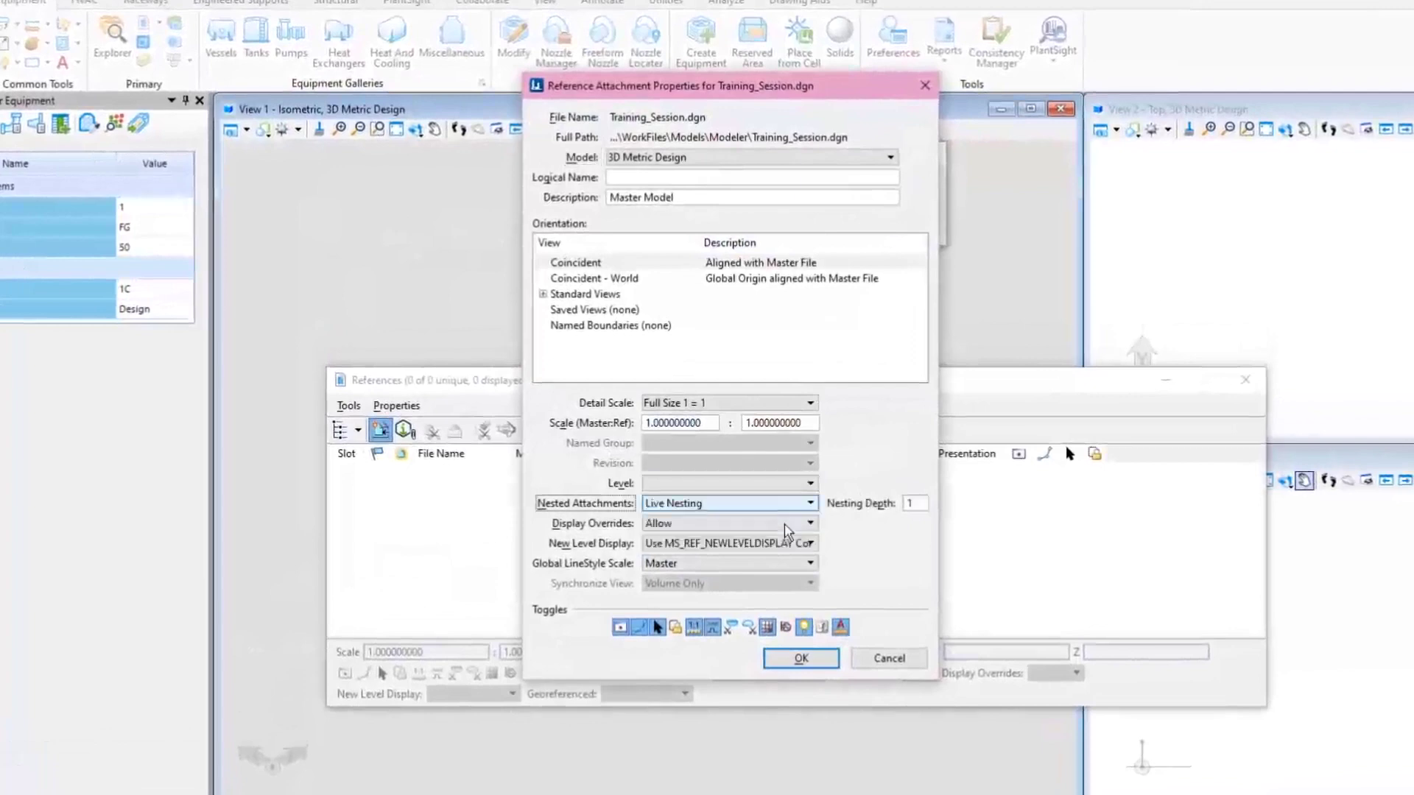
left_click(798, 658)
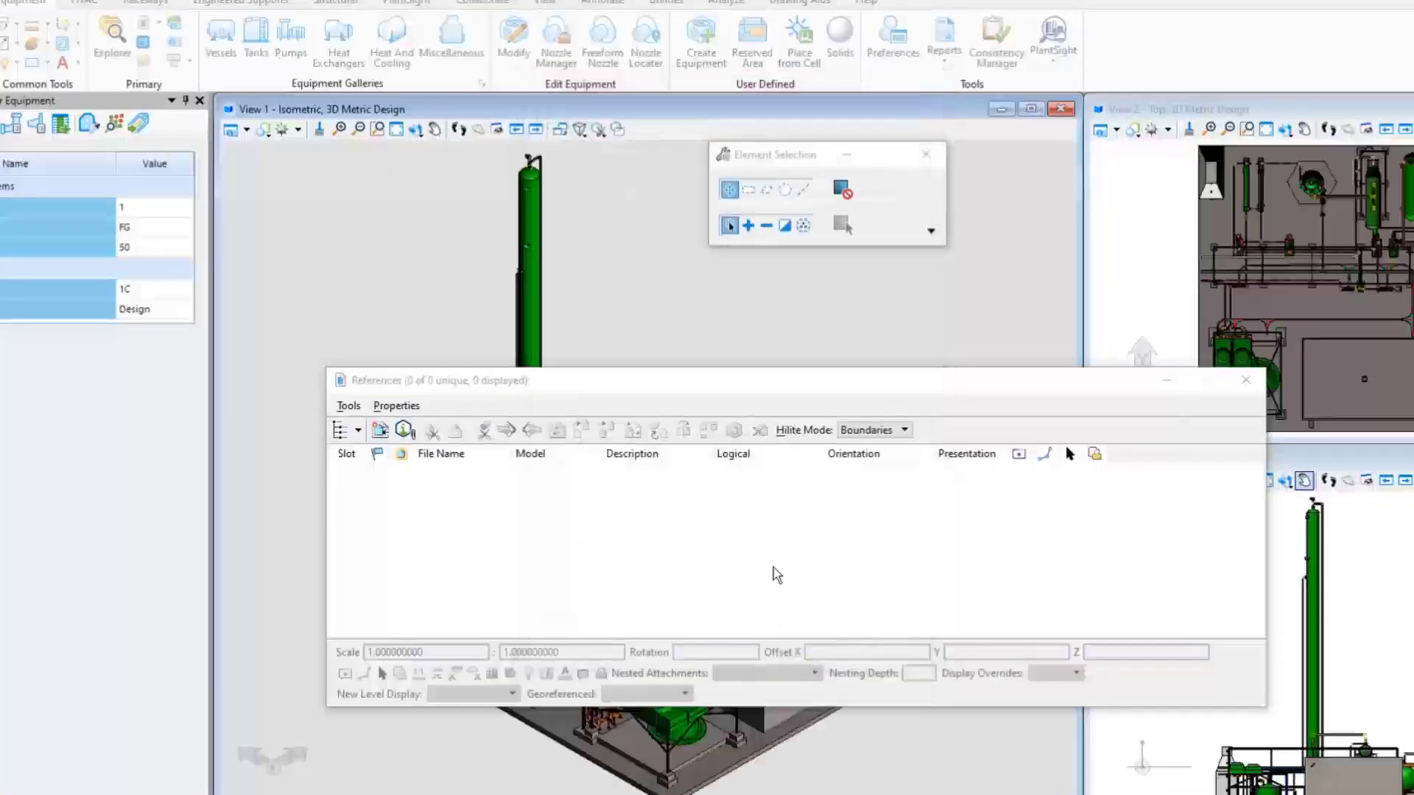
left_click(1245, 380)
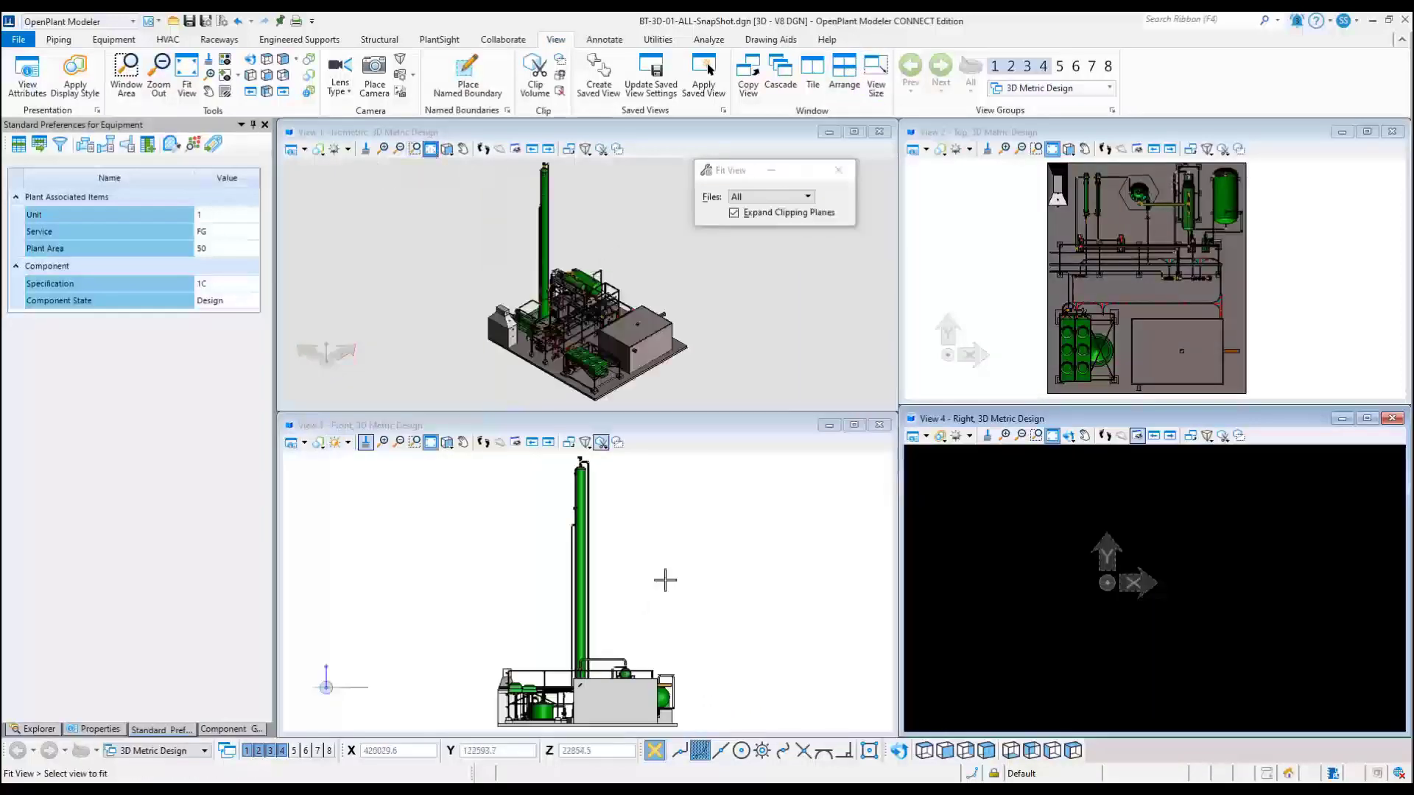
Fit the referenced plant model into the front view.
left_click(966, 436)
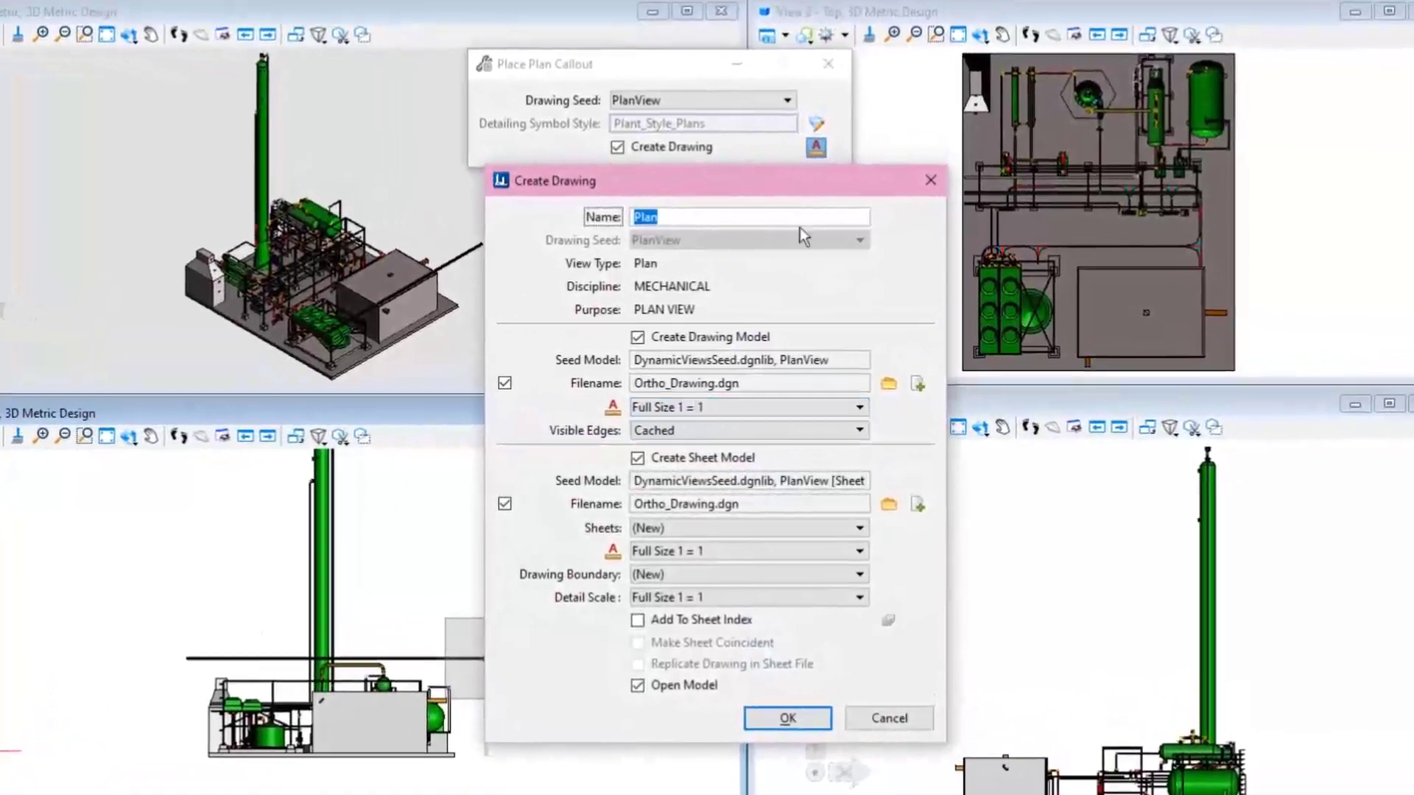
Name the drawing PlanTop1 and create Ortho_Drawing-01.dgn for its drawing model.
type("Top1")
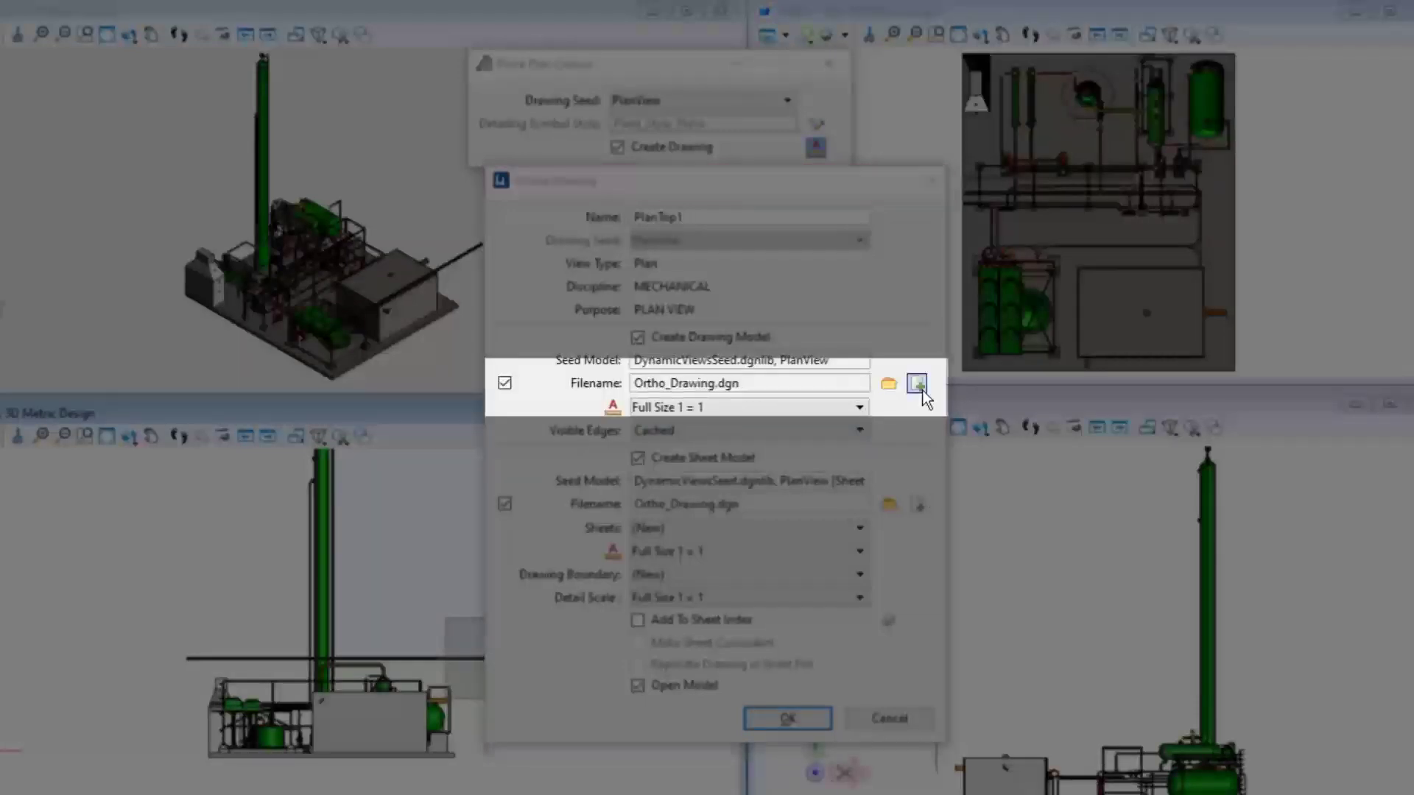
left_click(916, 383)
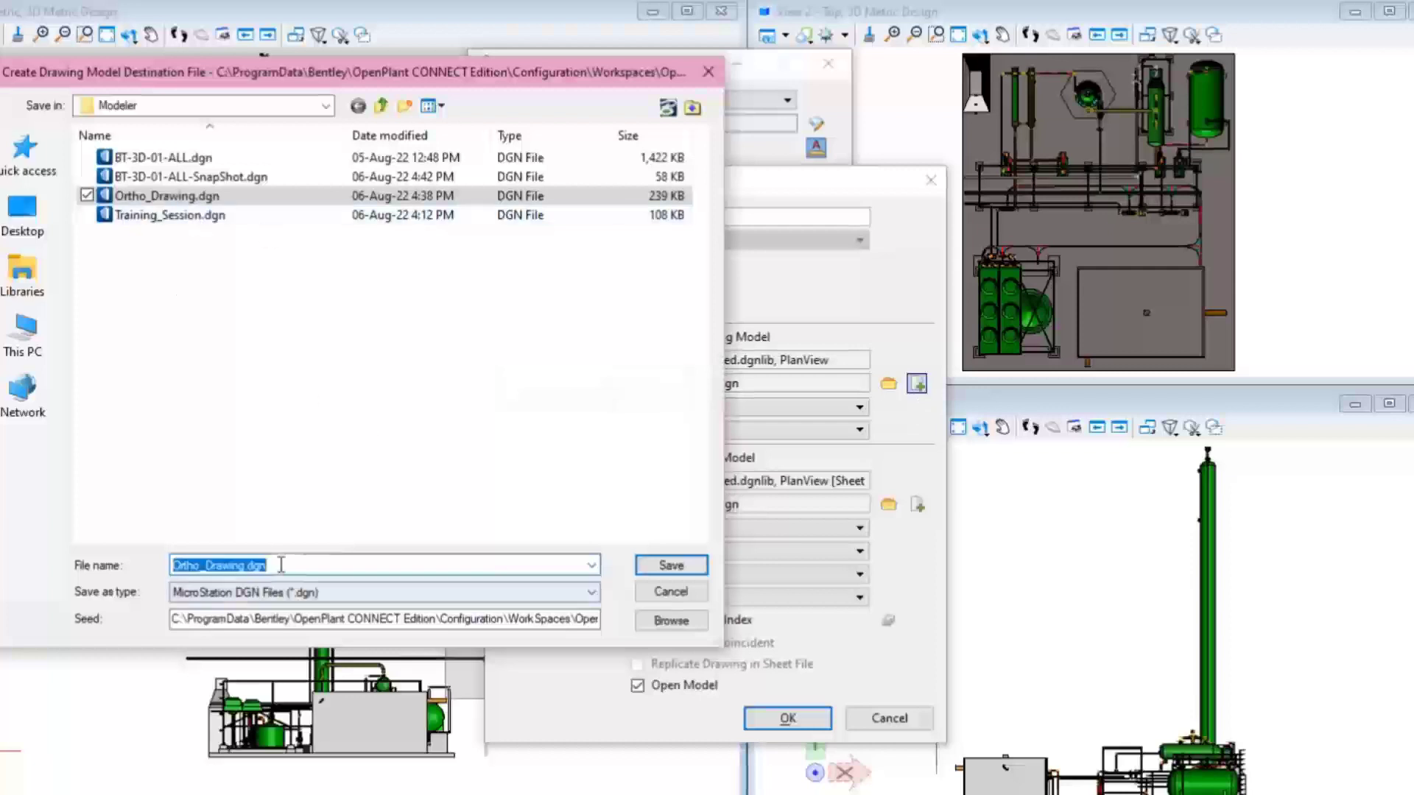
type("Ortho_Drawing-0.dgn")
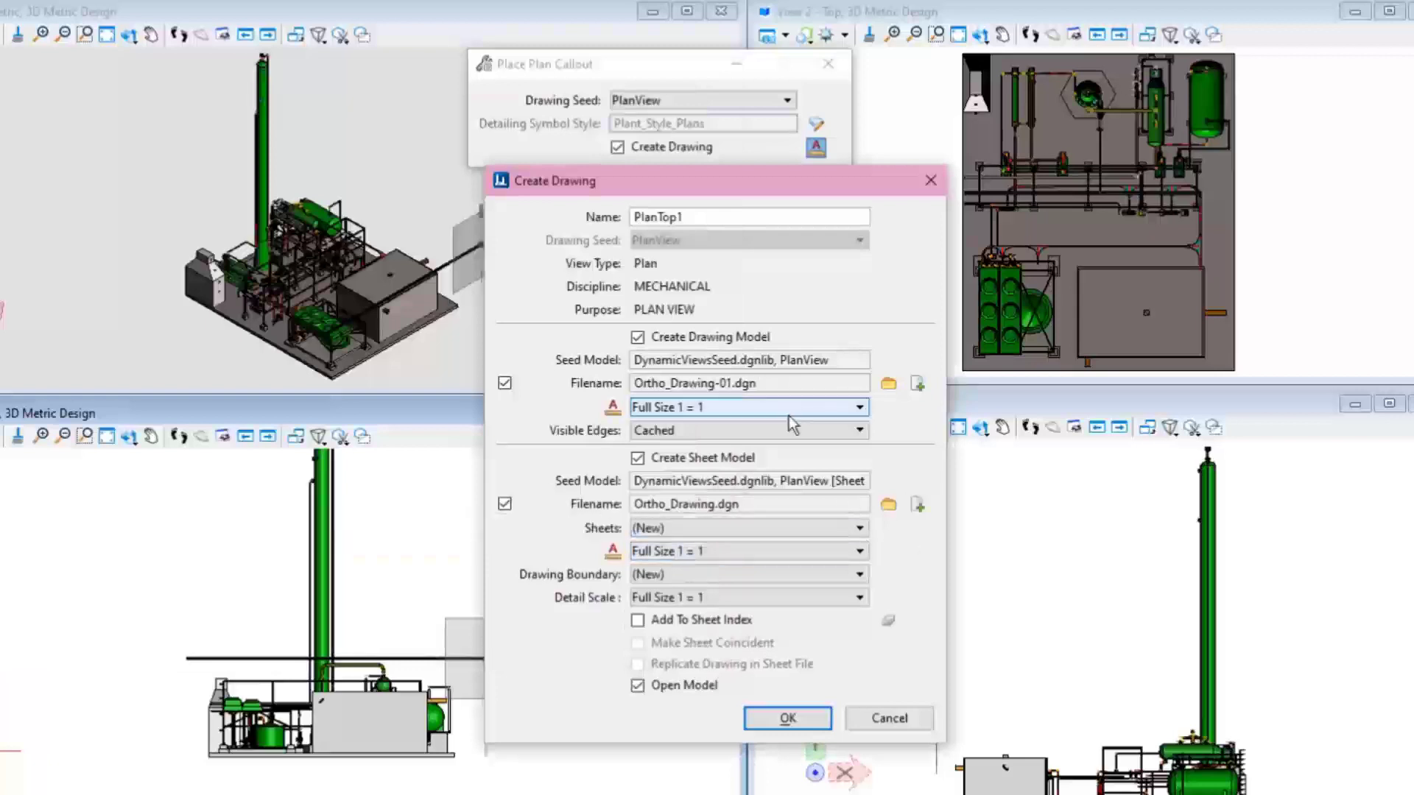
left_click(746, 406)
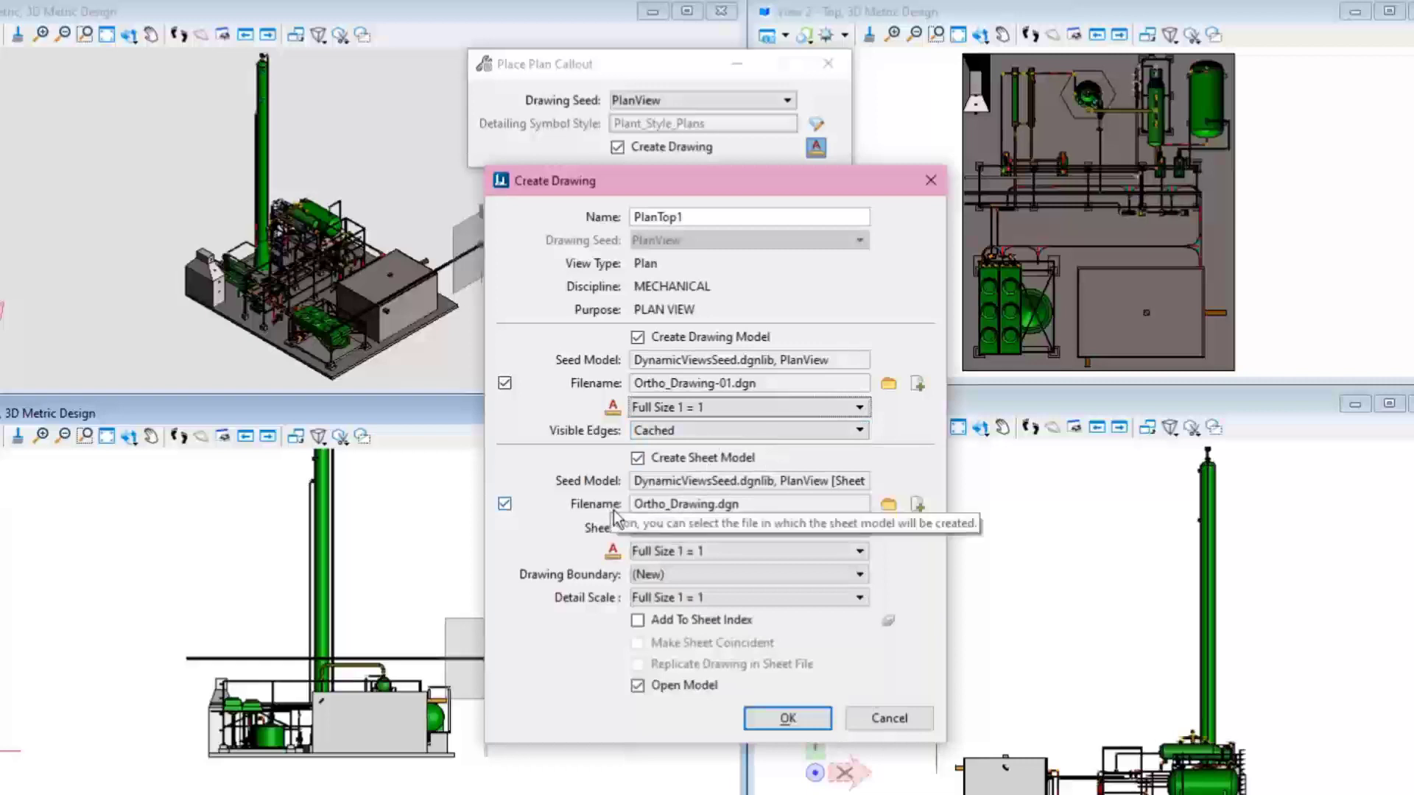
Place the sheet model in Ortho_Drawing-01.dgn at 1:100 detail scale and create the drawing.
left_click(886, 503)
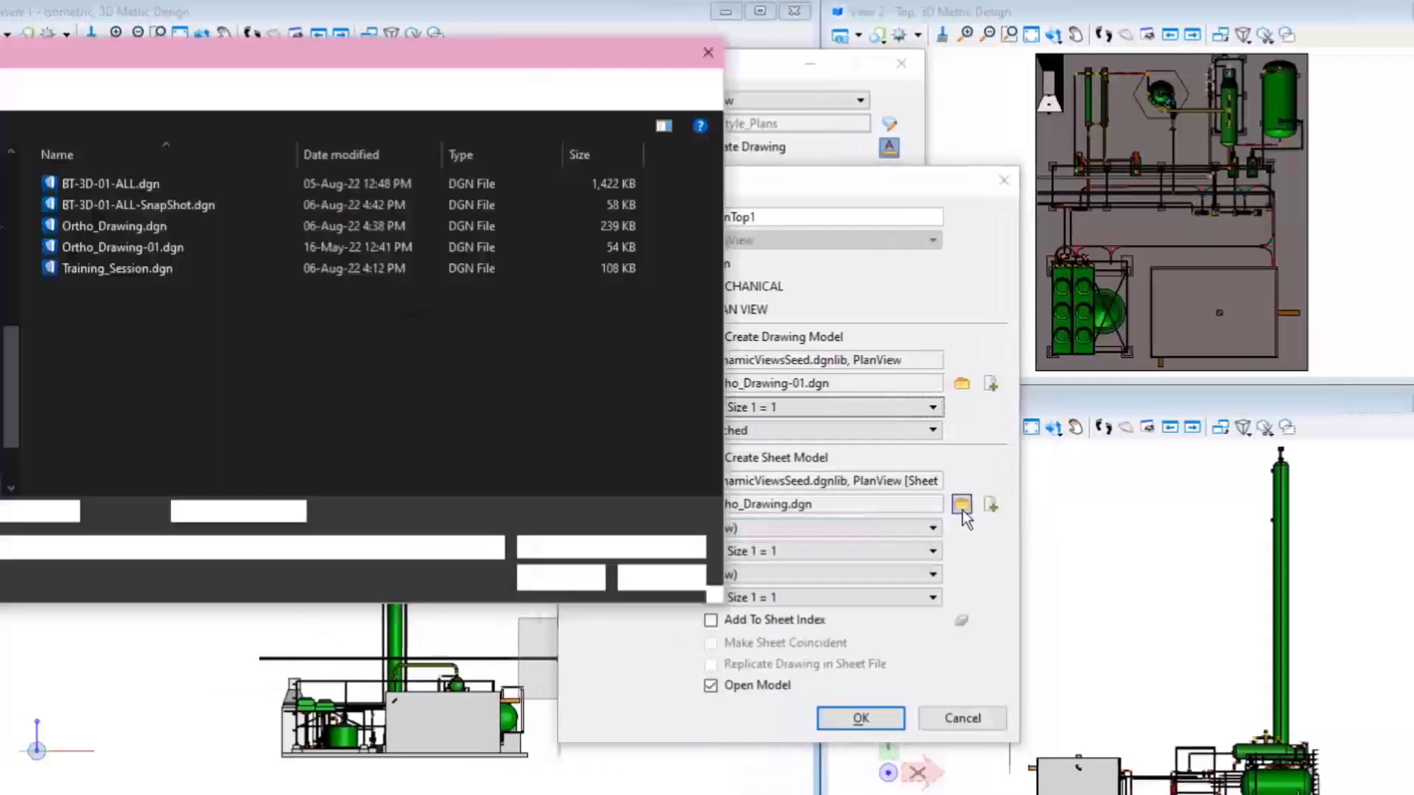
left_click(960, 504)
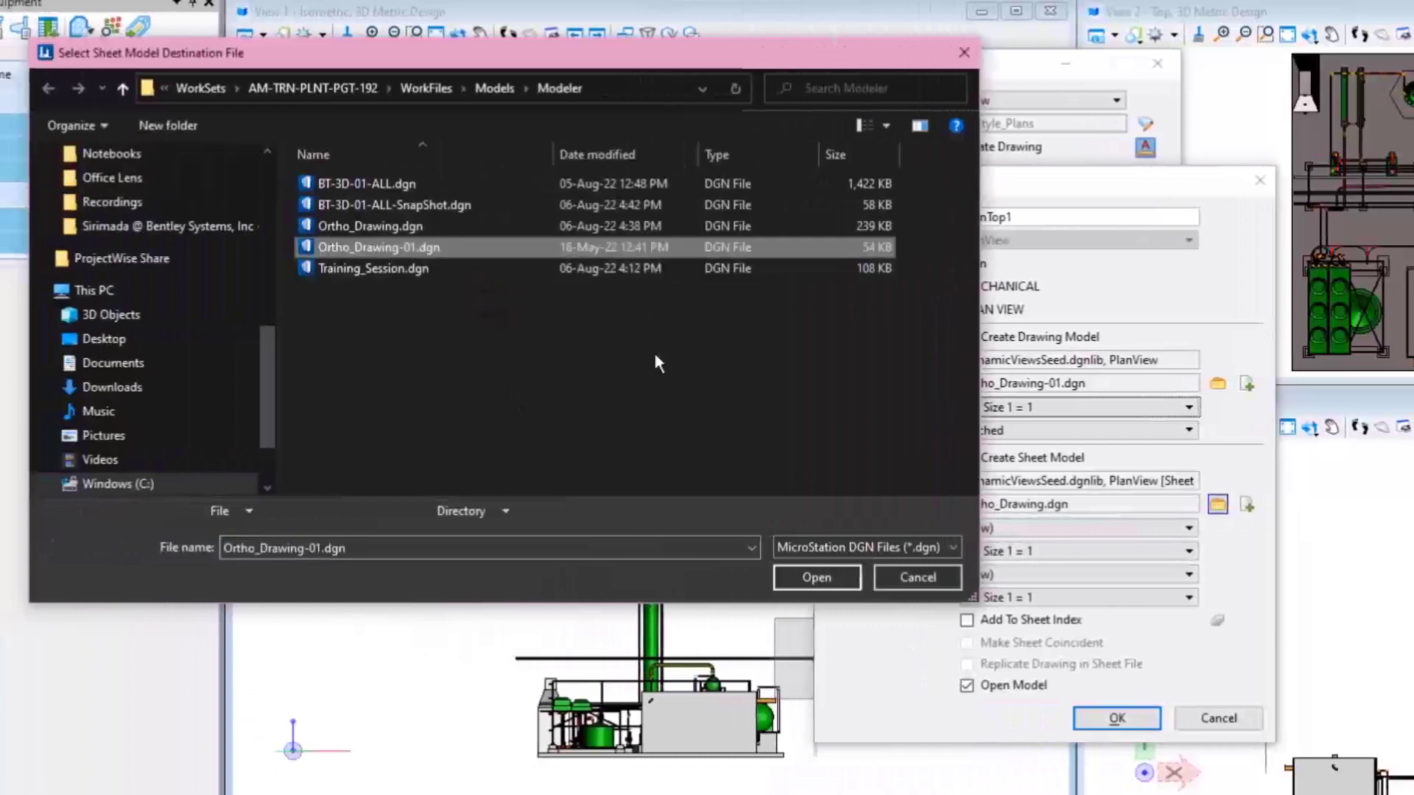
left_click(814, 577)
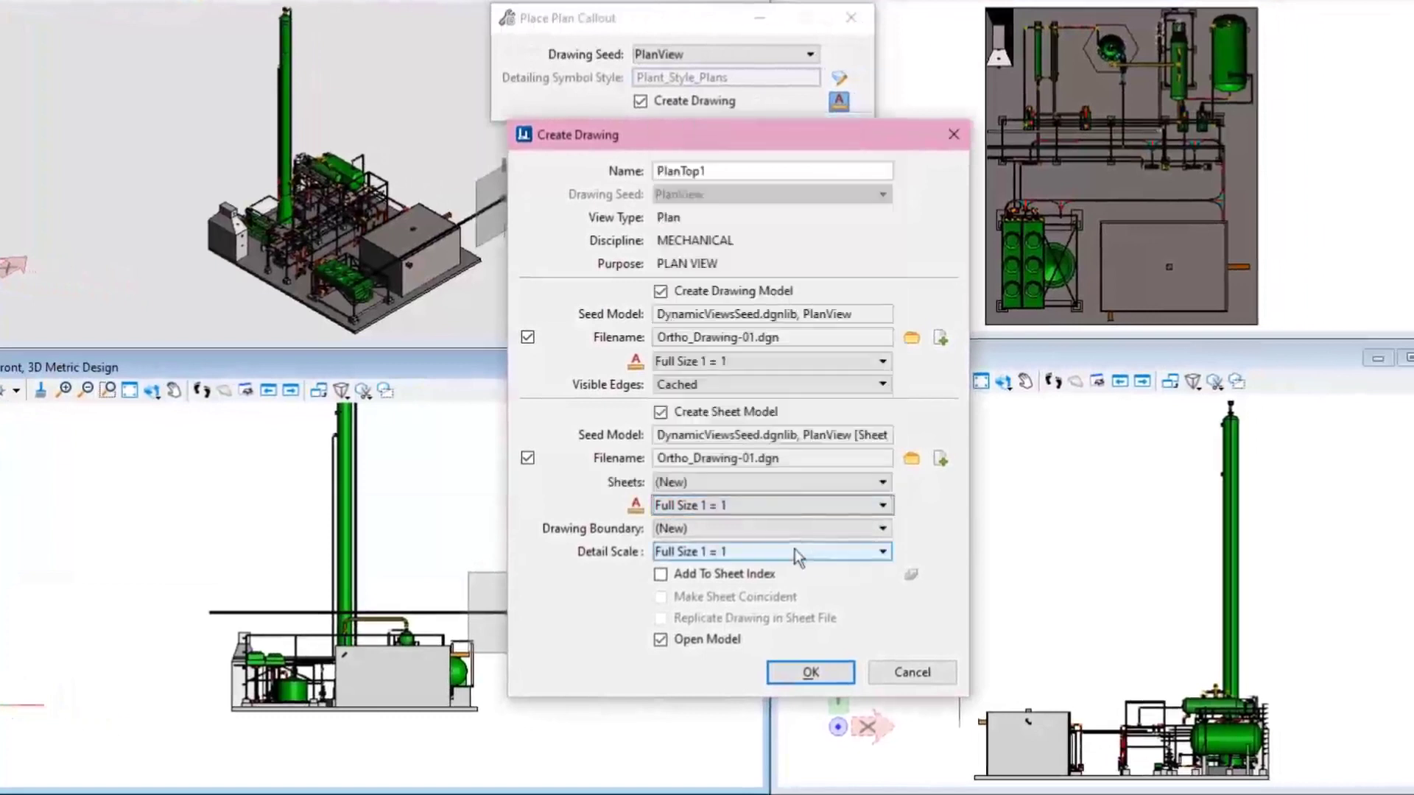
left_click(882, 550)
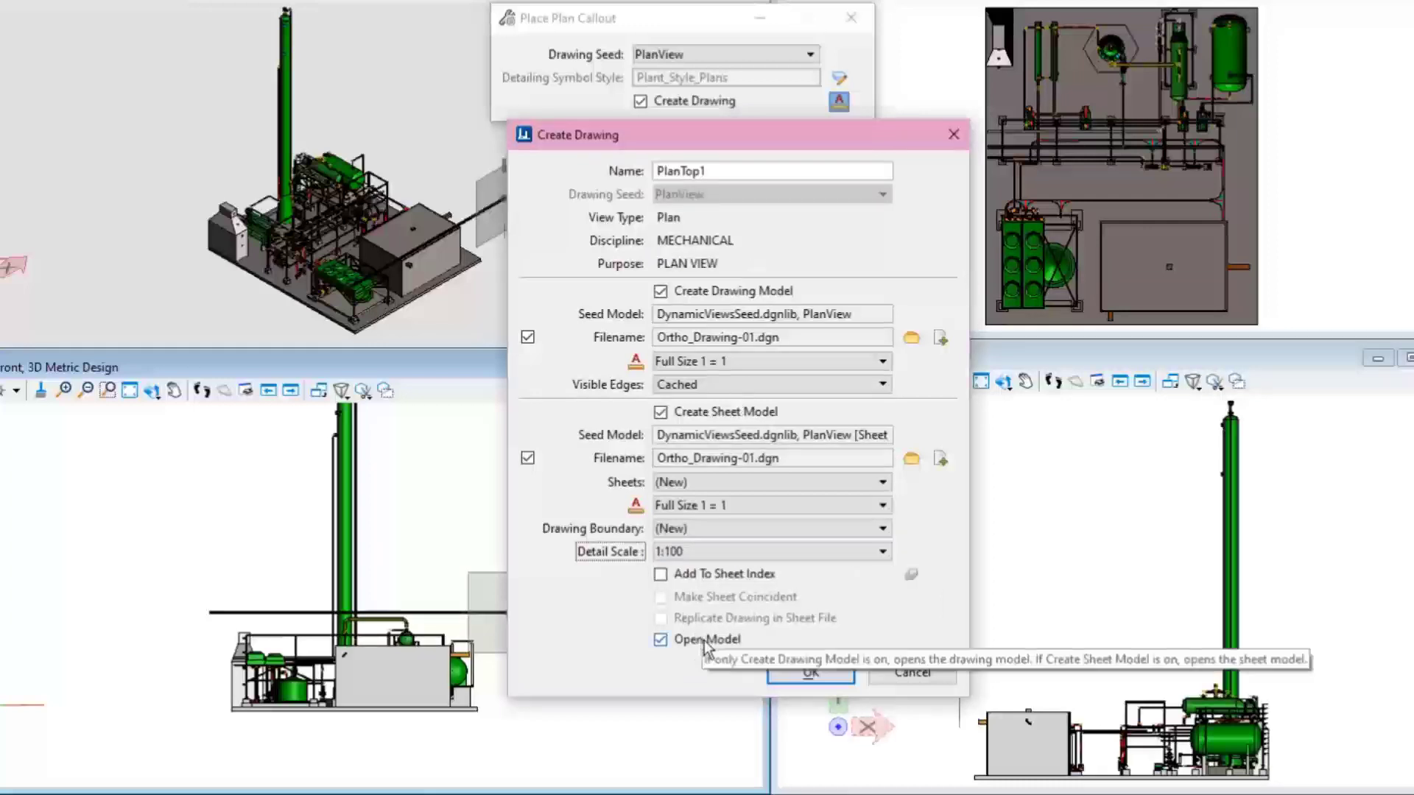
left_click(808, 673)
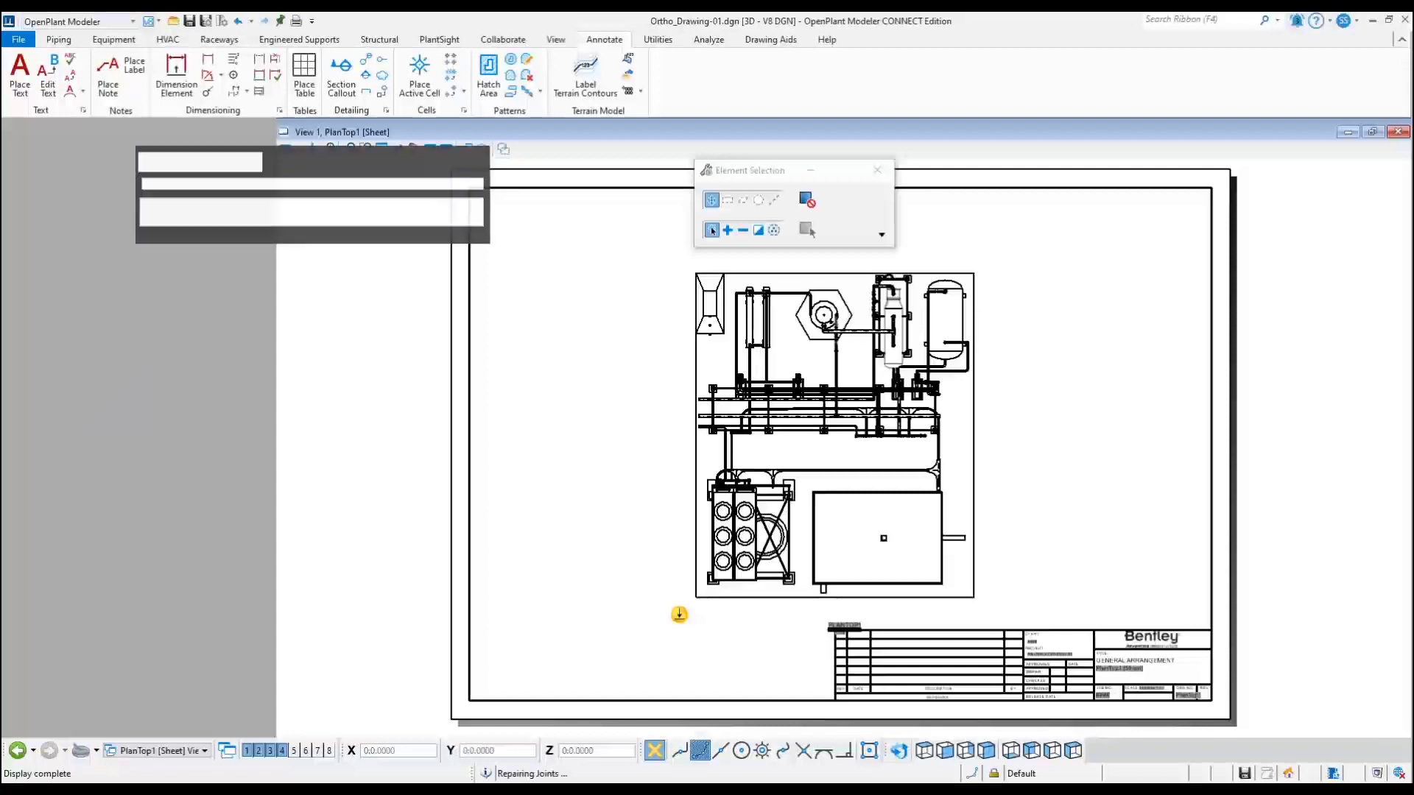
Review the PlanTop1 sheet with the plan drawing inside the title-block border.
left_click(222, 729)
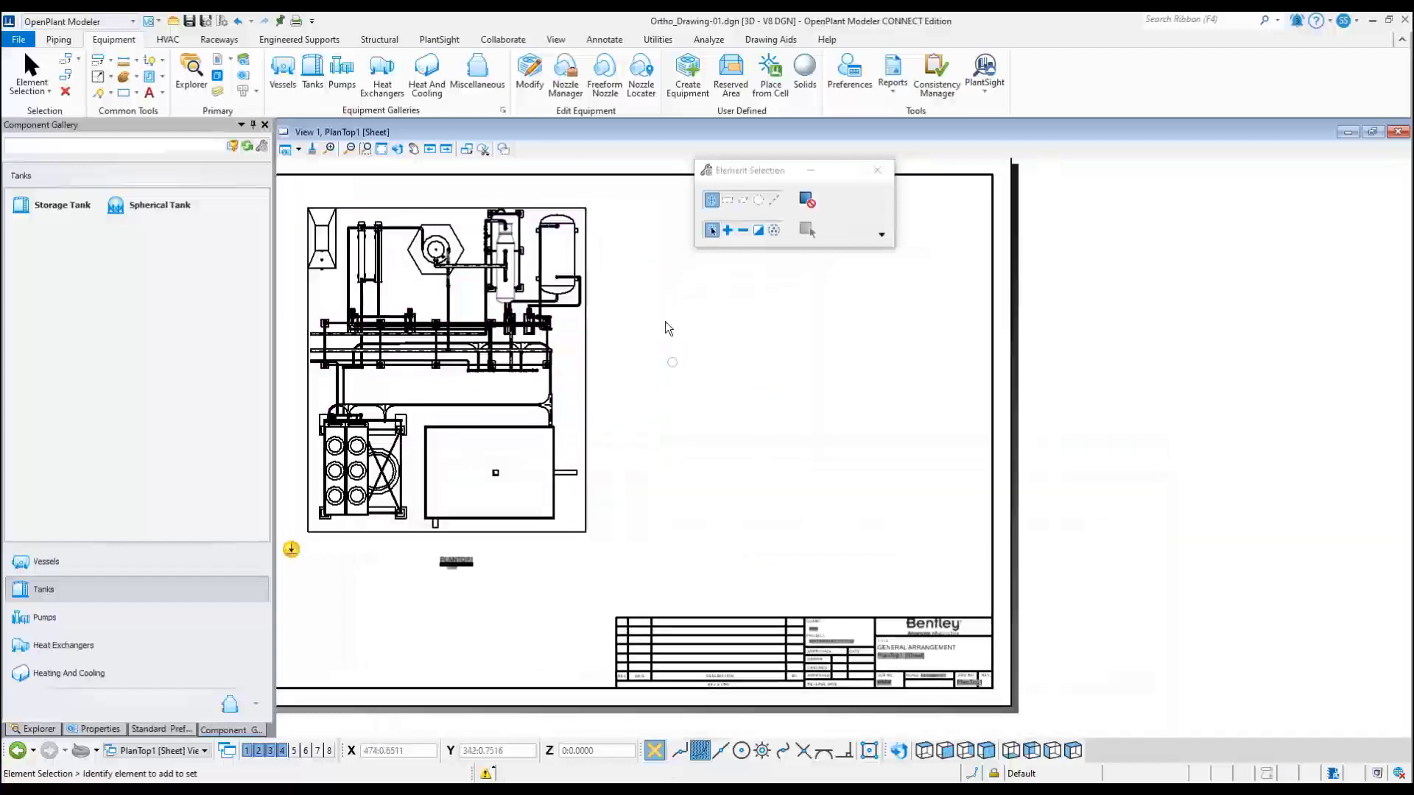
Start a section callout with the SectionView drawing seed and pick its first point on the plan.
left_click(604, 38)
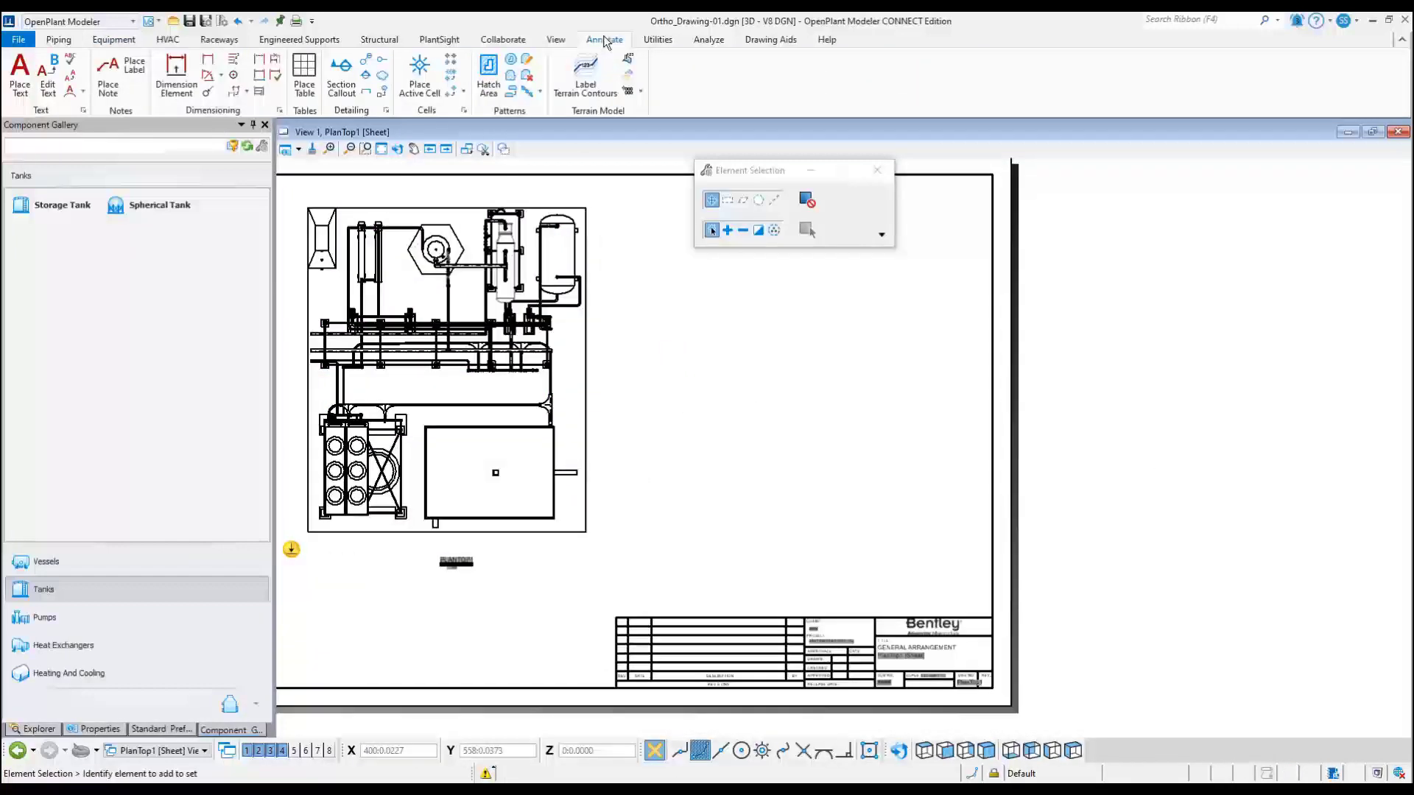
left_click(114, 38)
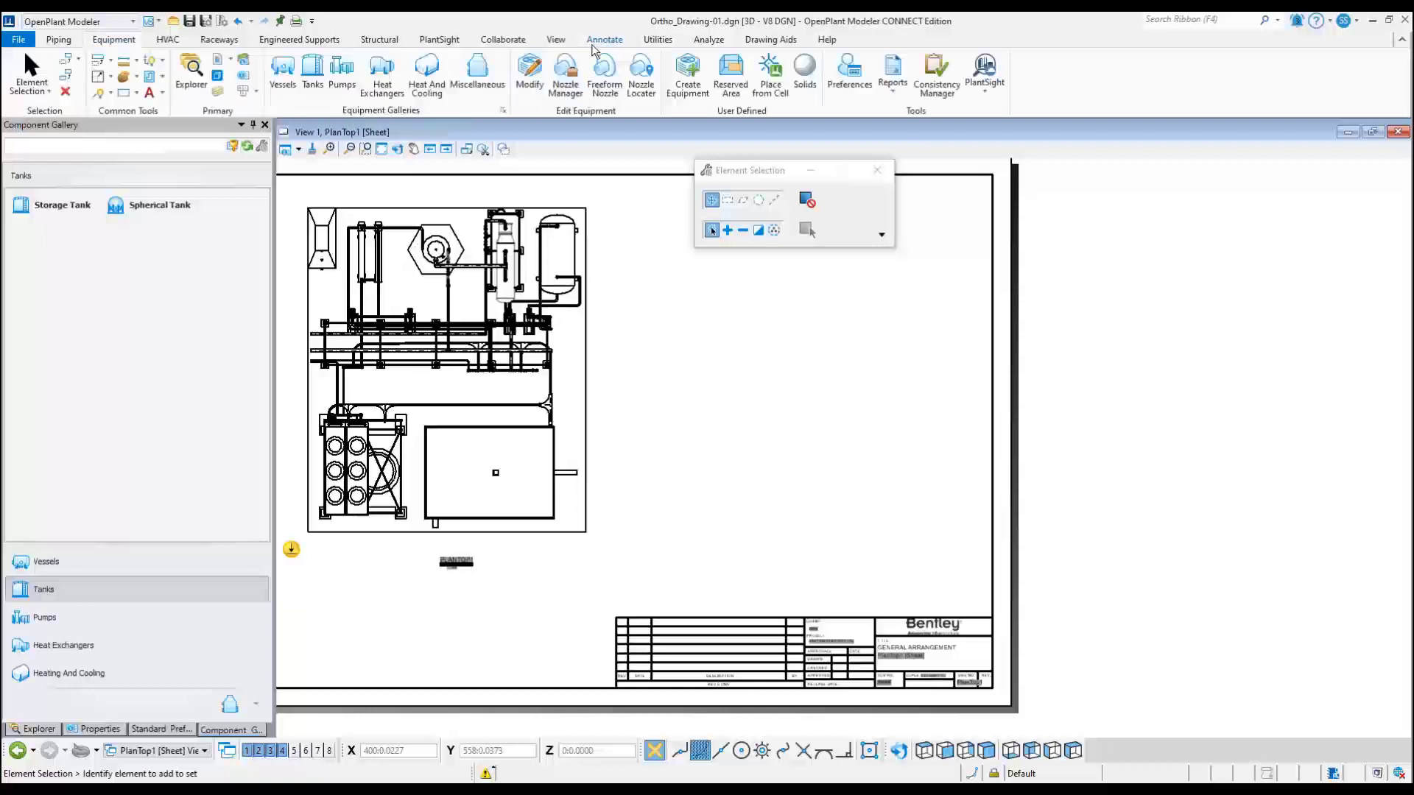
left_click(604, 38)
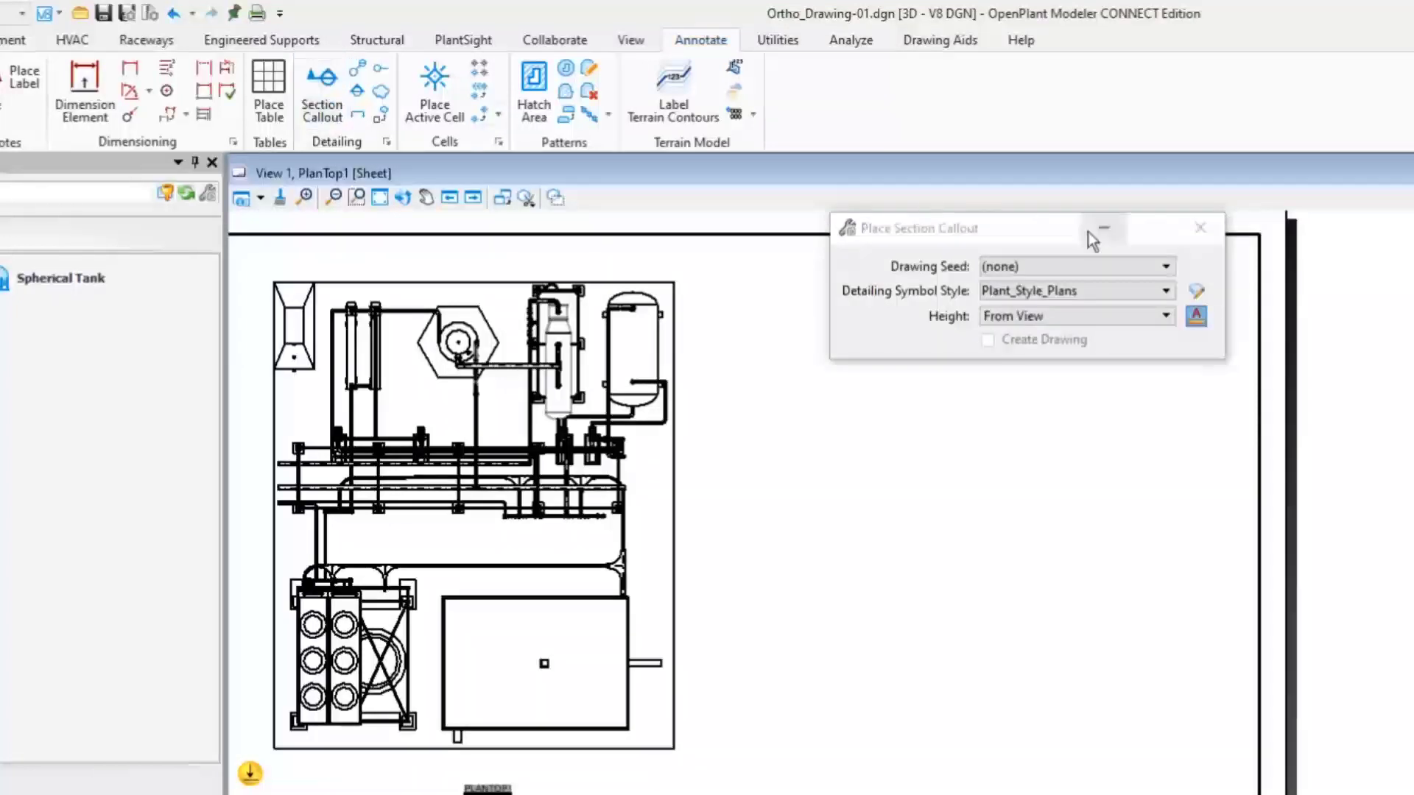
left_click(1163, 266)
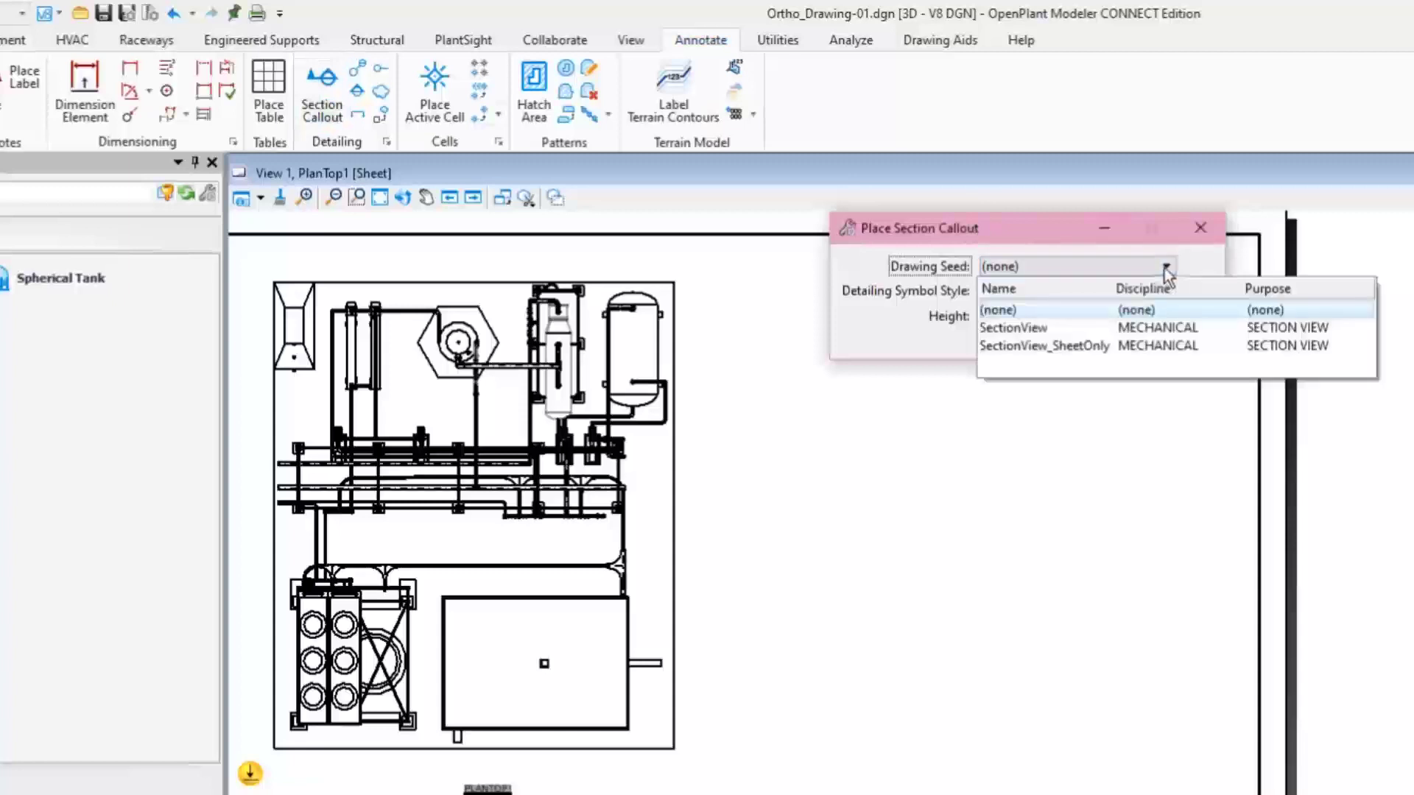
left_click(1011, 327)
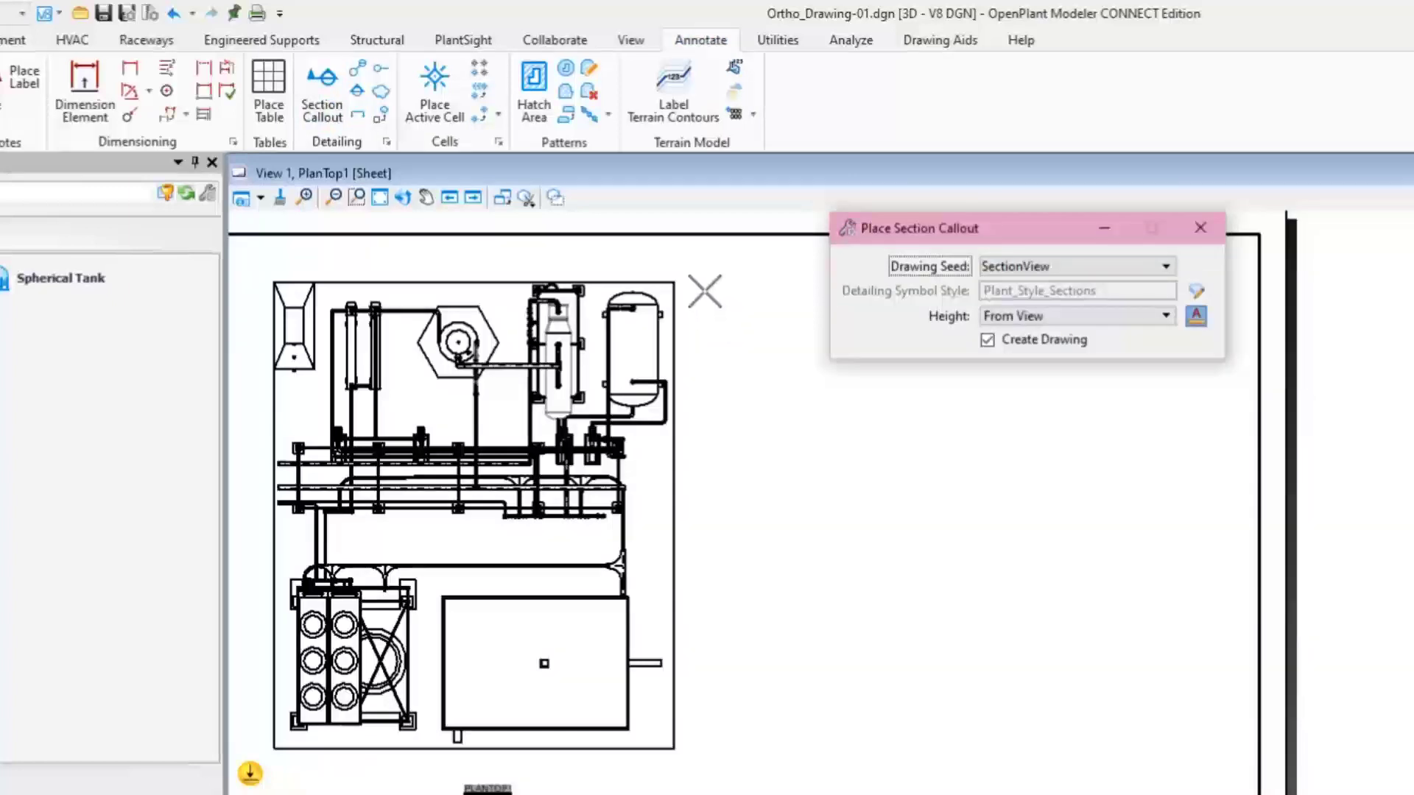
left_click(704, 292)
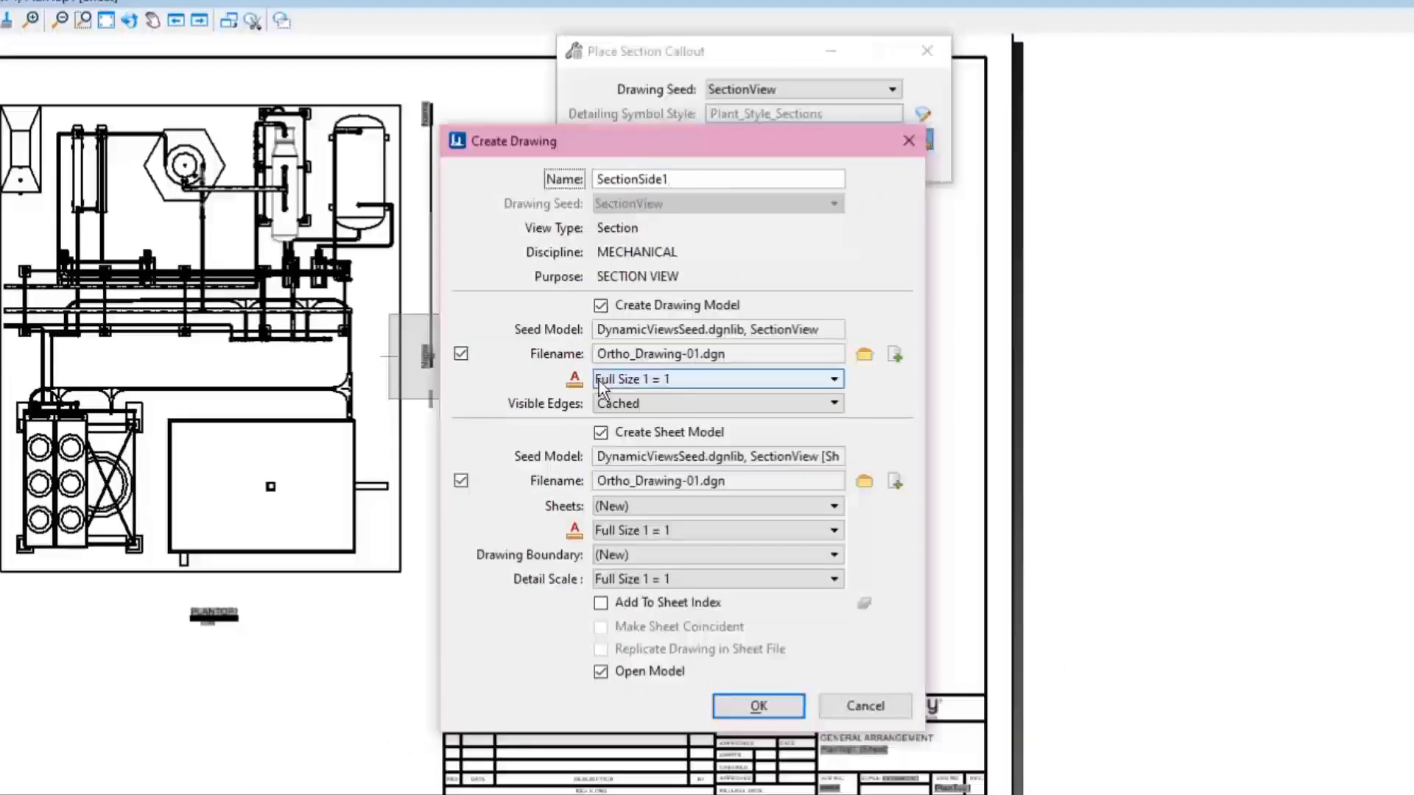
mouse_move(730, 381)
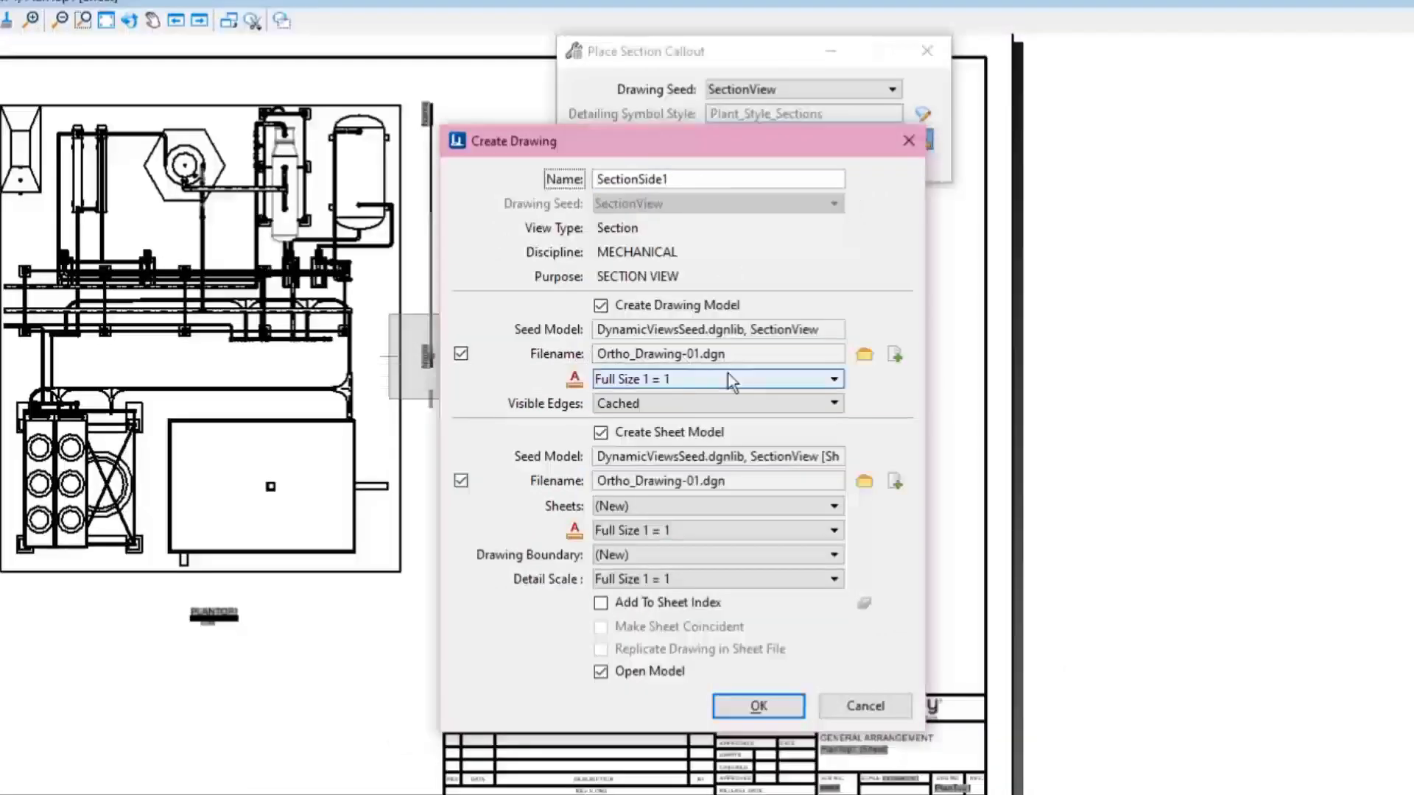
mouse_move(894, 353)
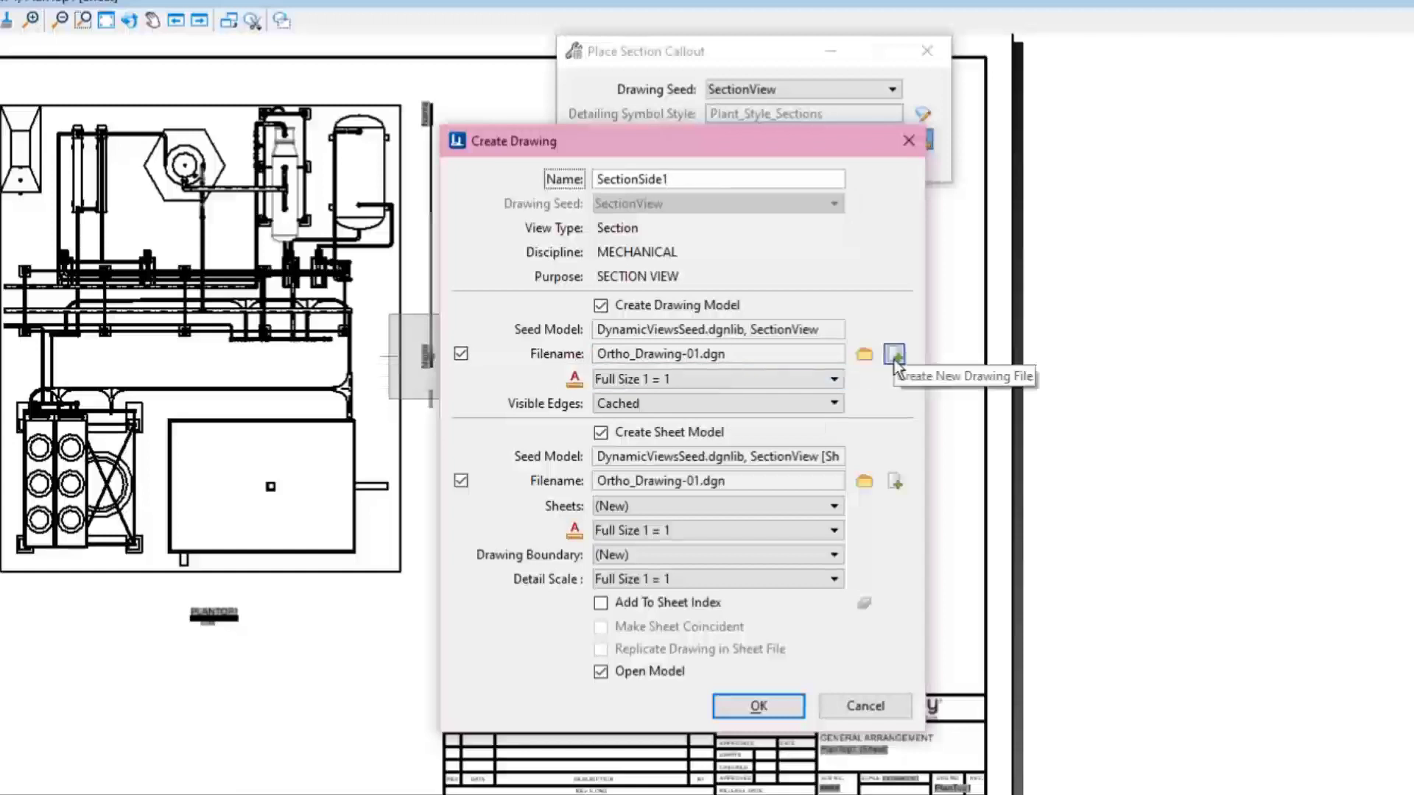
mouse_move(560, 539)
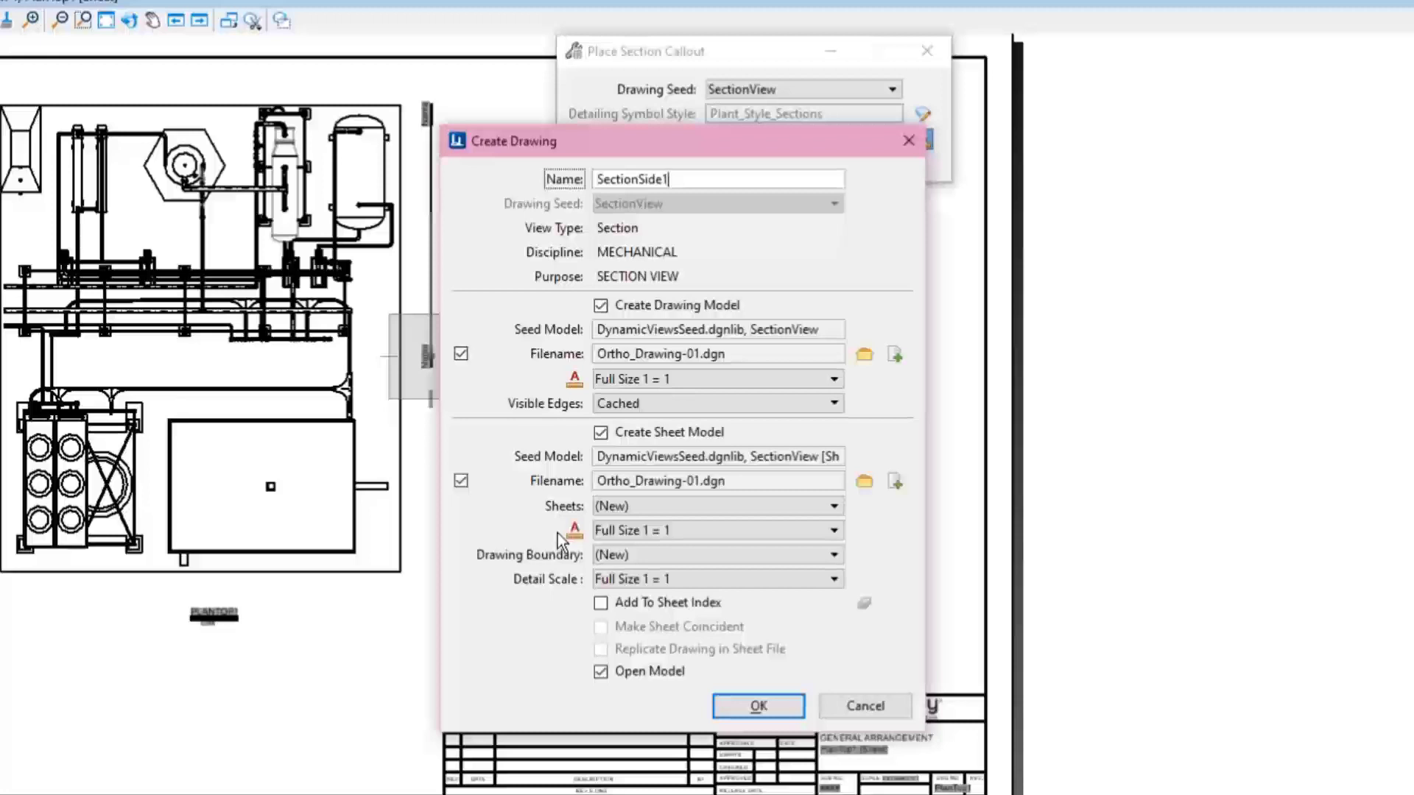
Set the SectionSide1 drawing to dynamic visible edges at 1:100 detail scale.
left_click(830, 379)
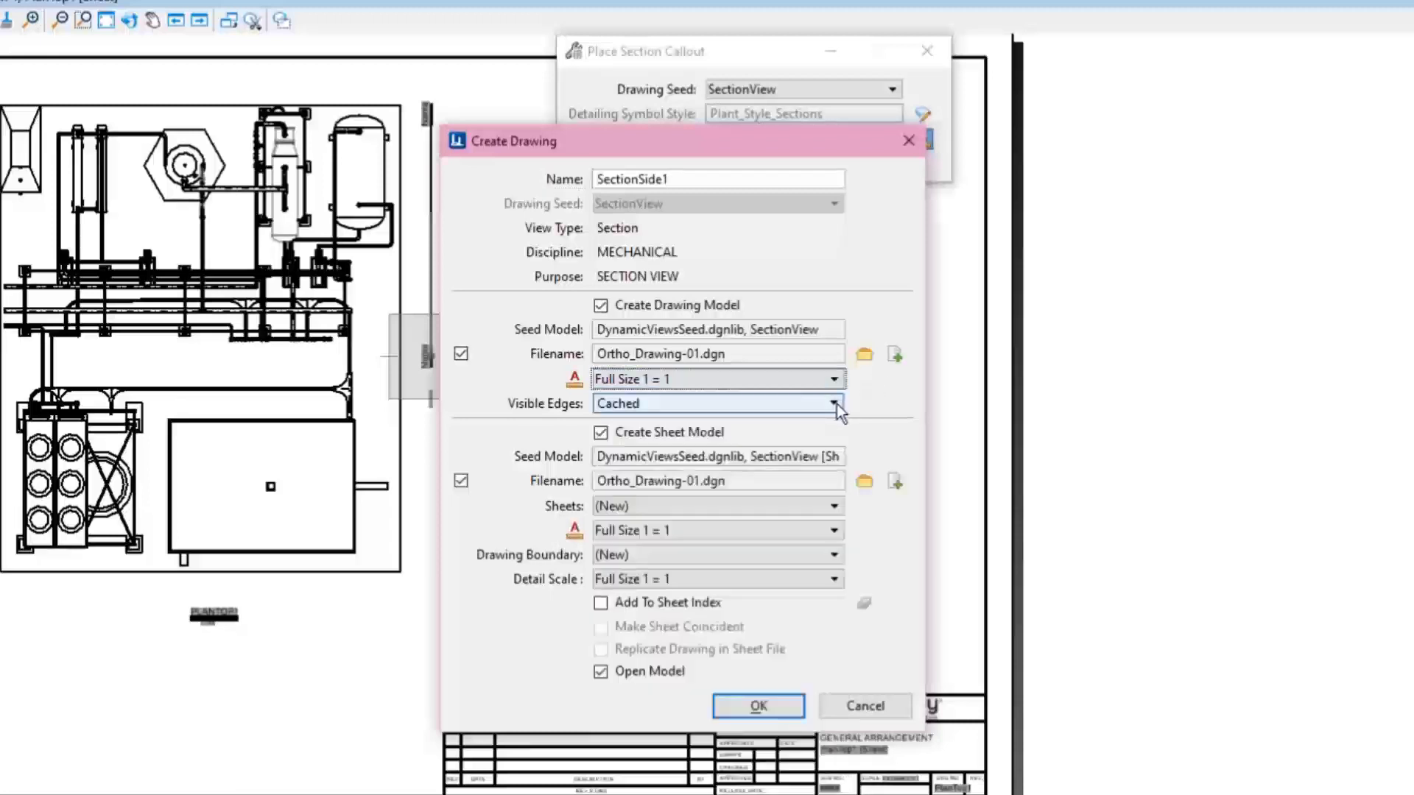
left_click(830, 403)
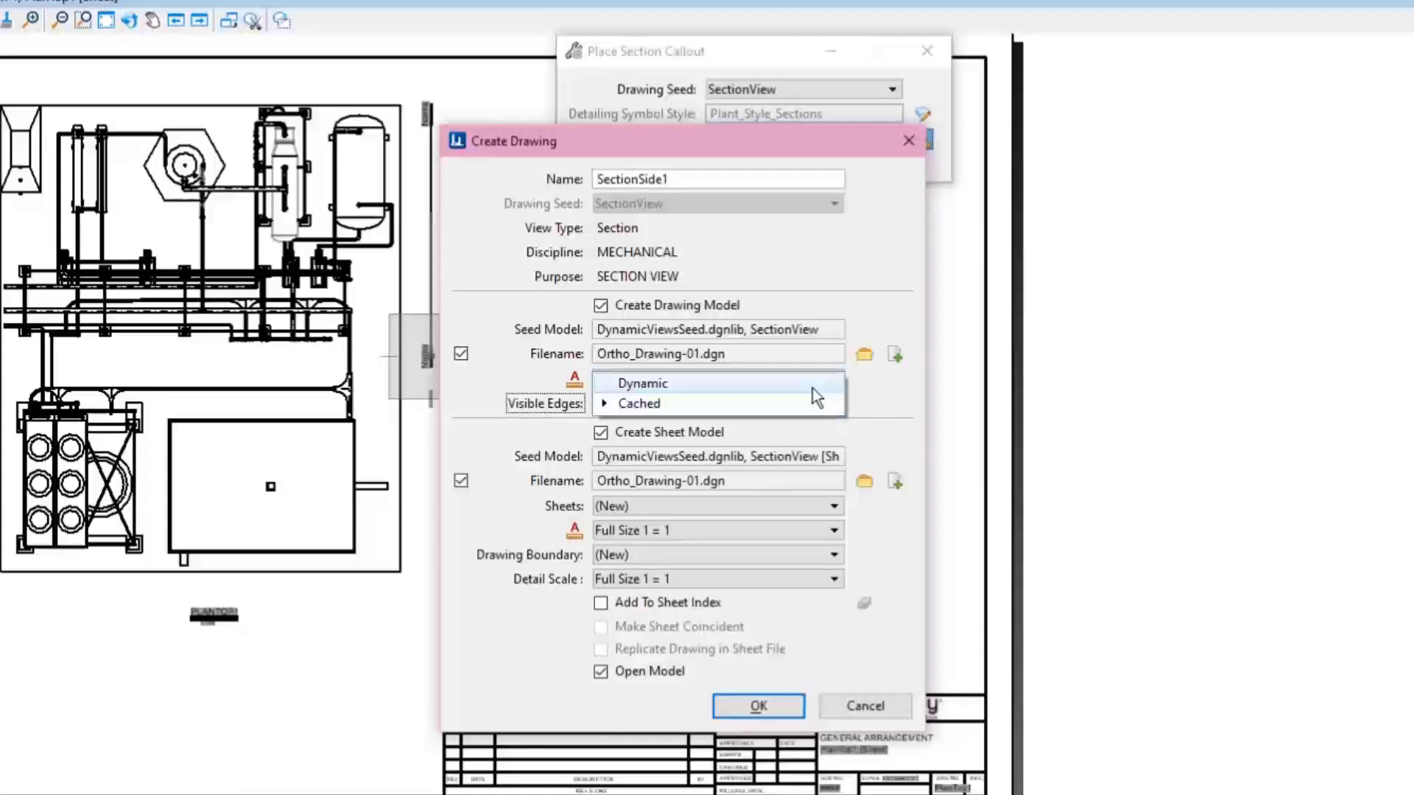
left_click(642, 383)
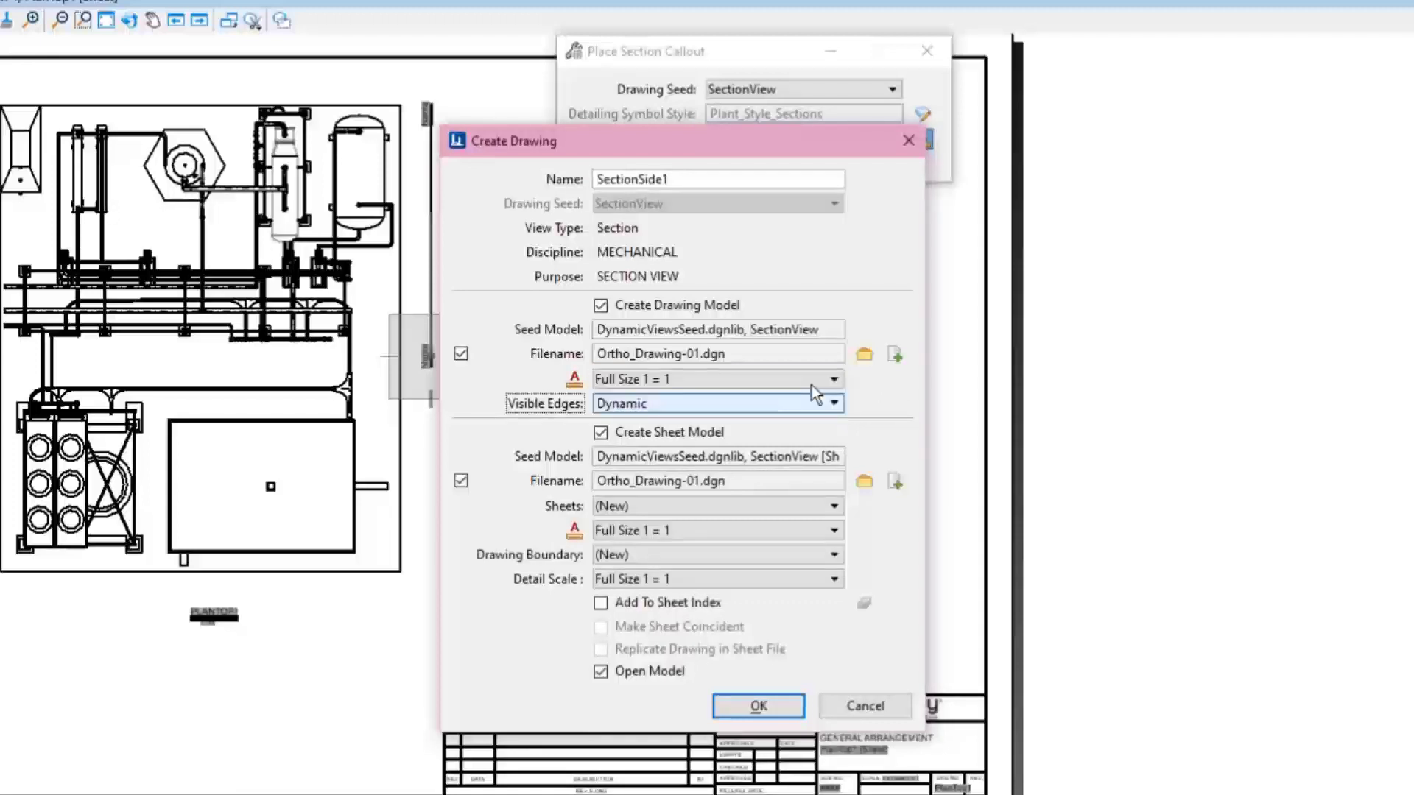
left_click(833, 578)
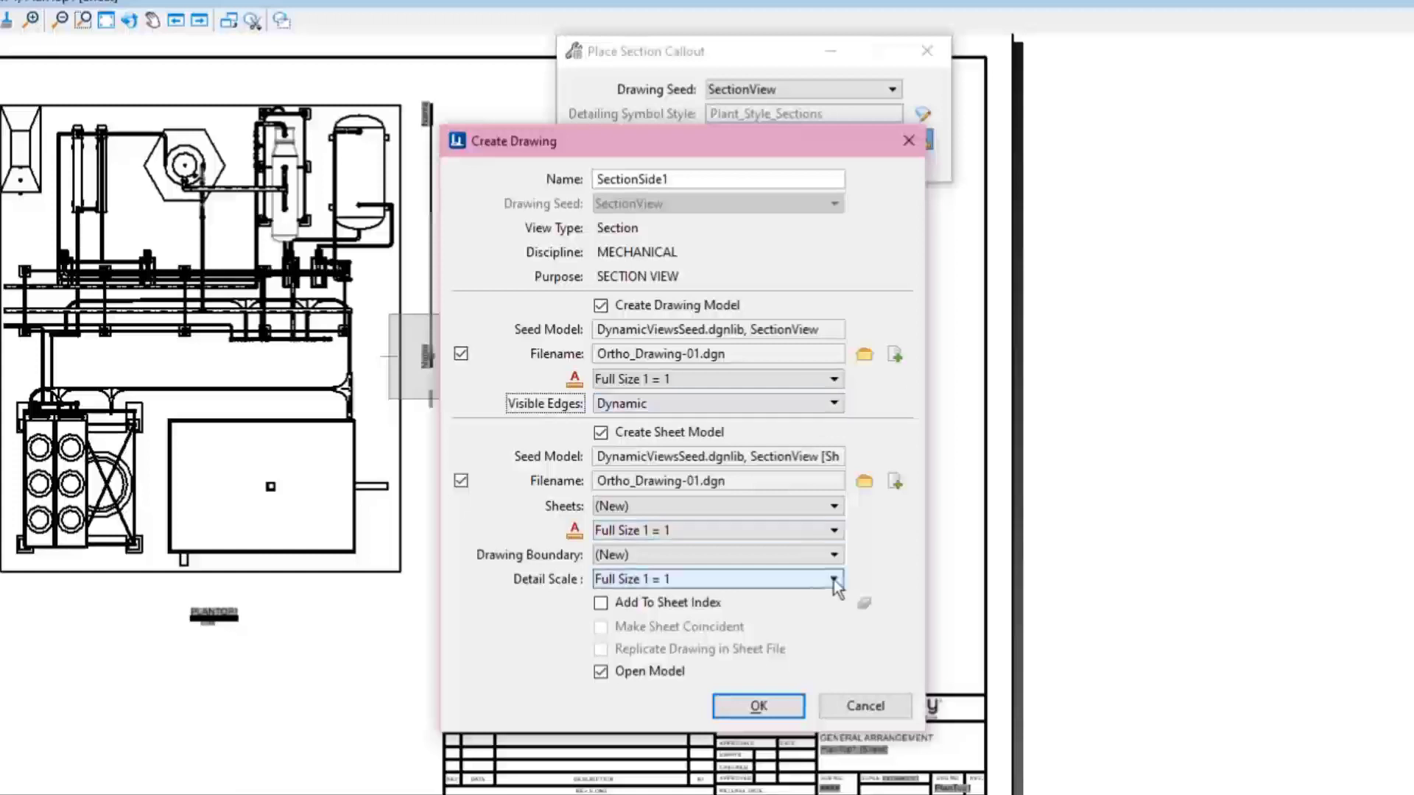
left_click(832, 579)
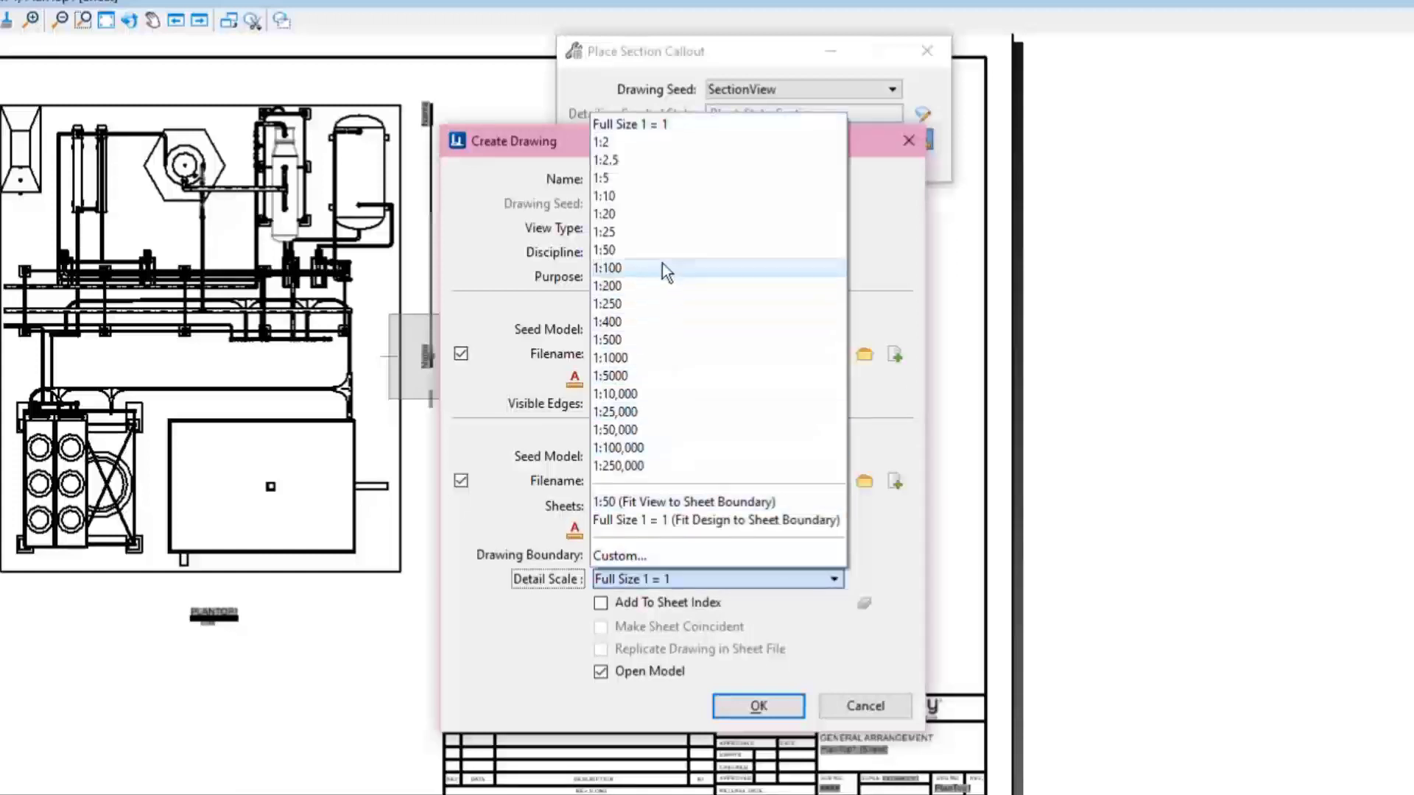
left_click(606, 268)
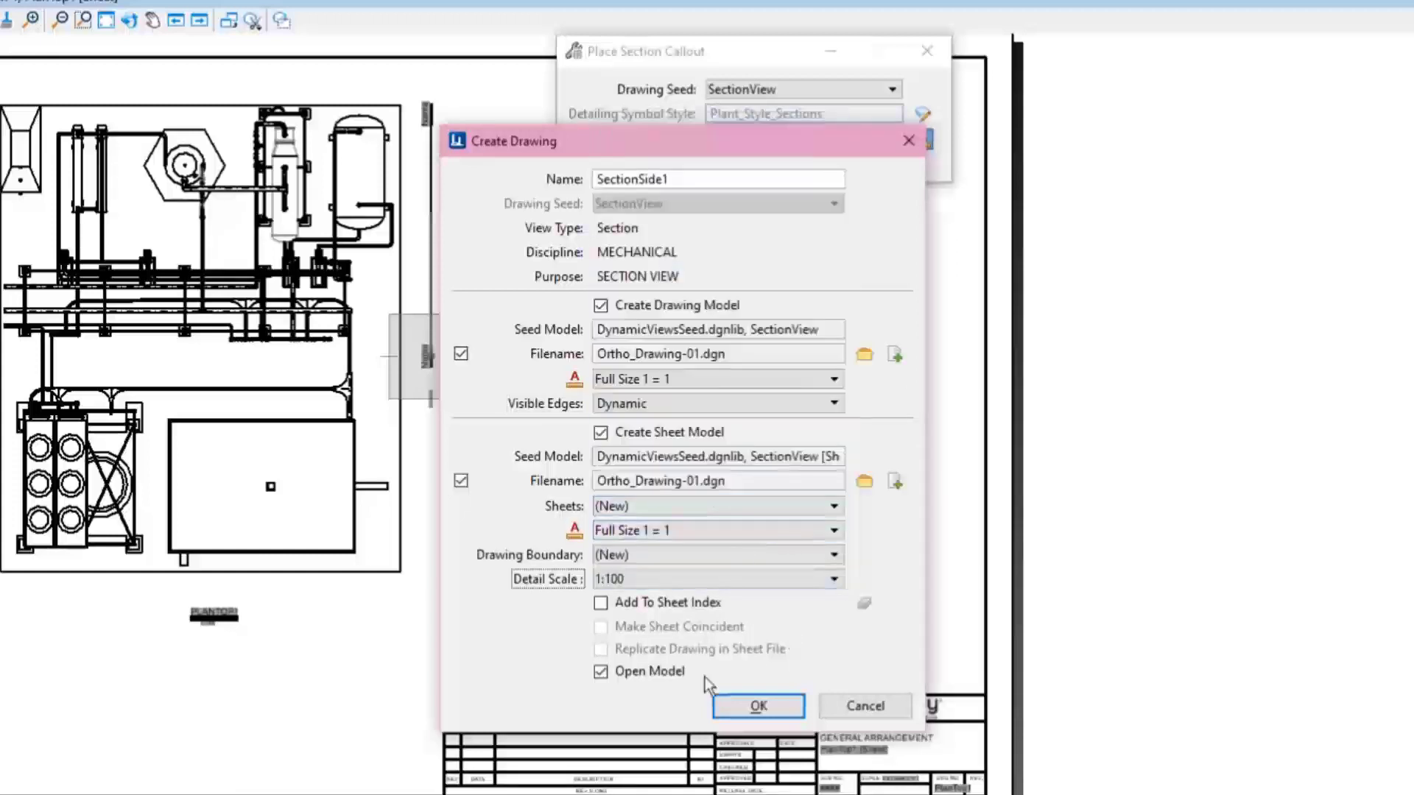
Skip opening the model, target the PlanTop1 sheet and create the SectionSide1 drawing.
left_click(601, 671)
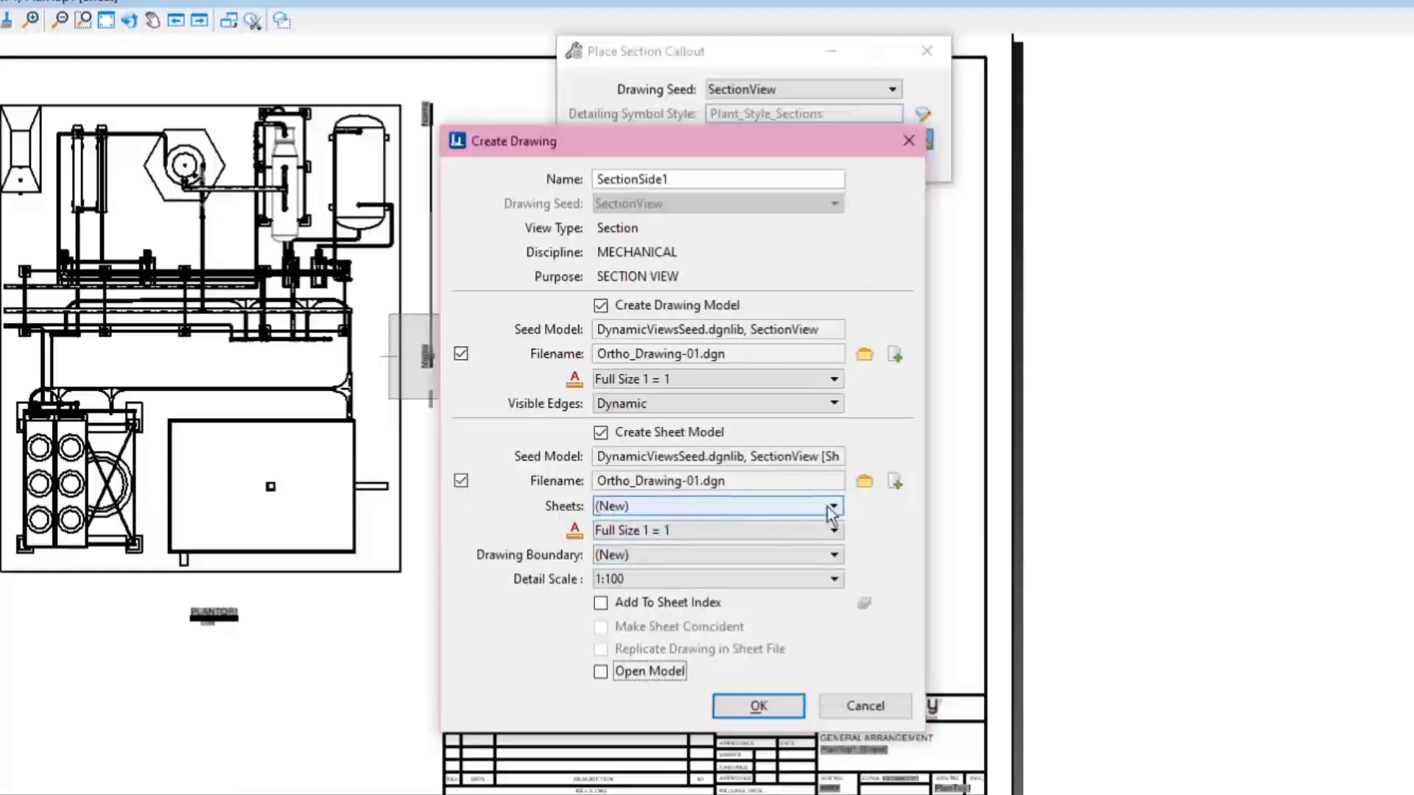
left_click(830, 505)
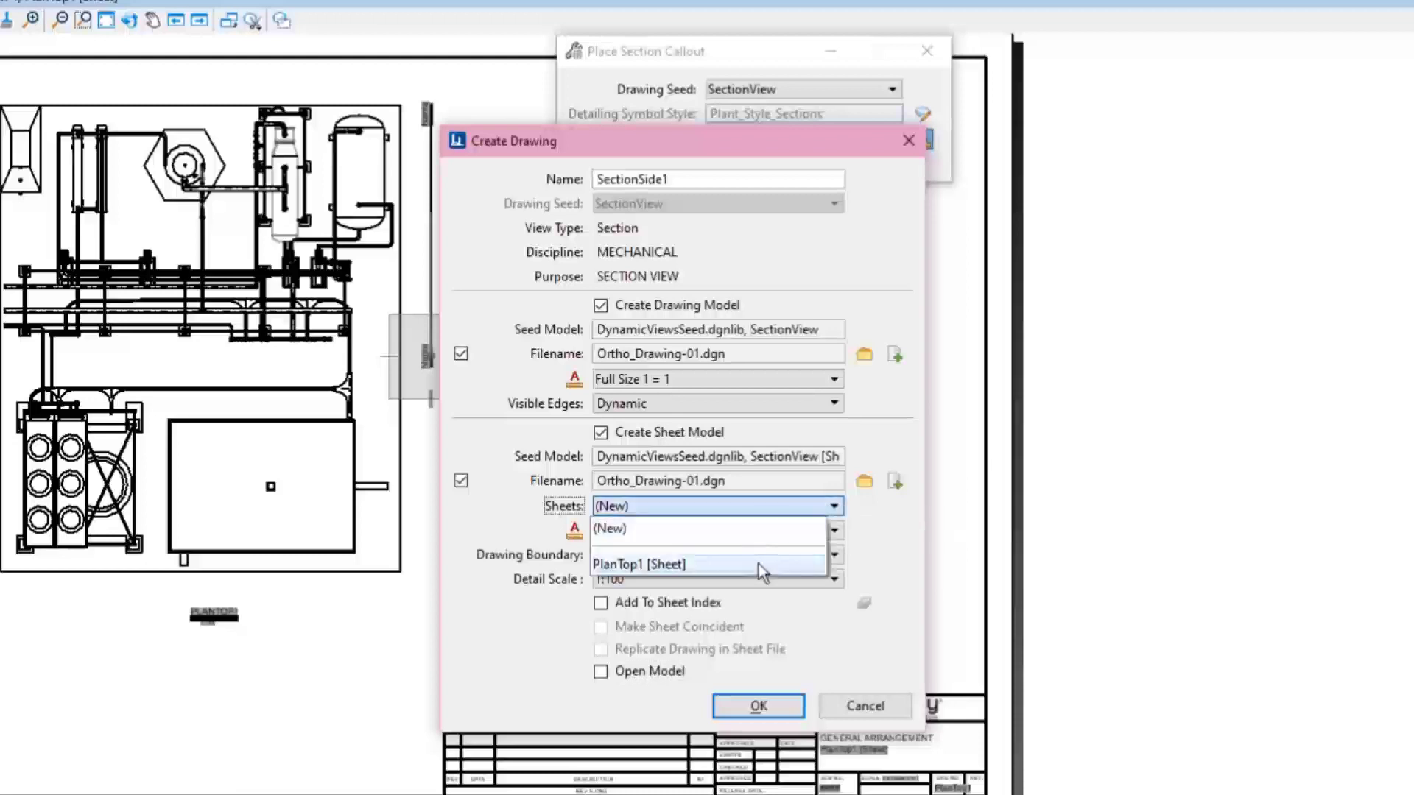
left_click(639, 564)
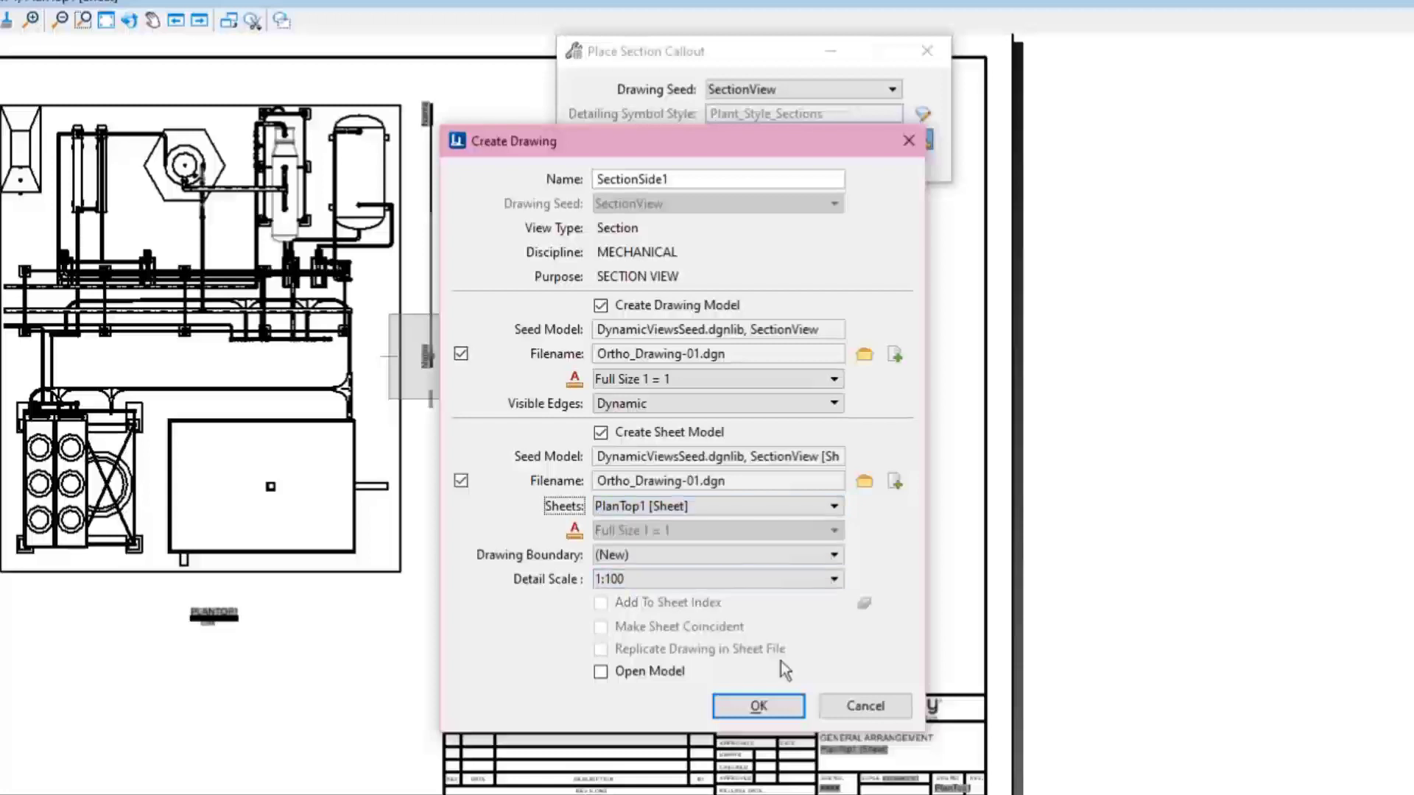
left_click(757, 705)
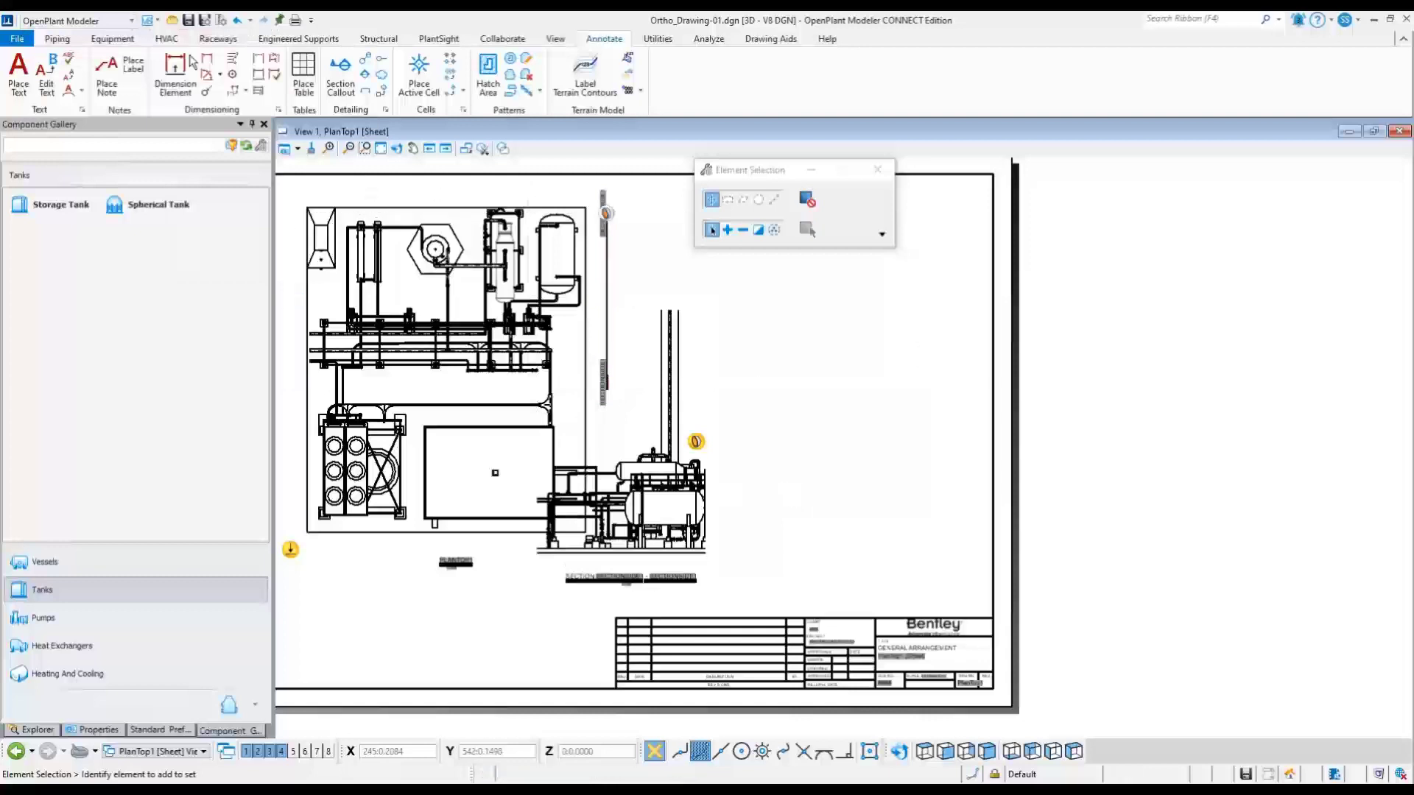
left_click(112, 39)
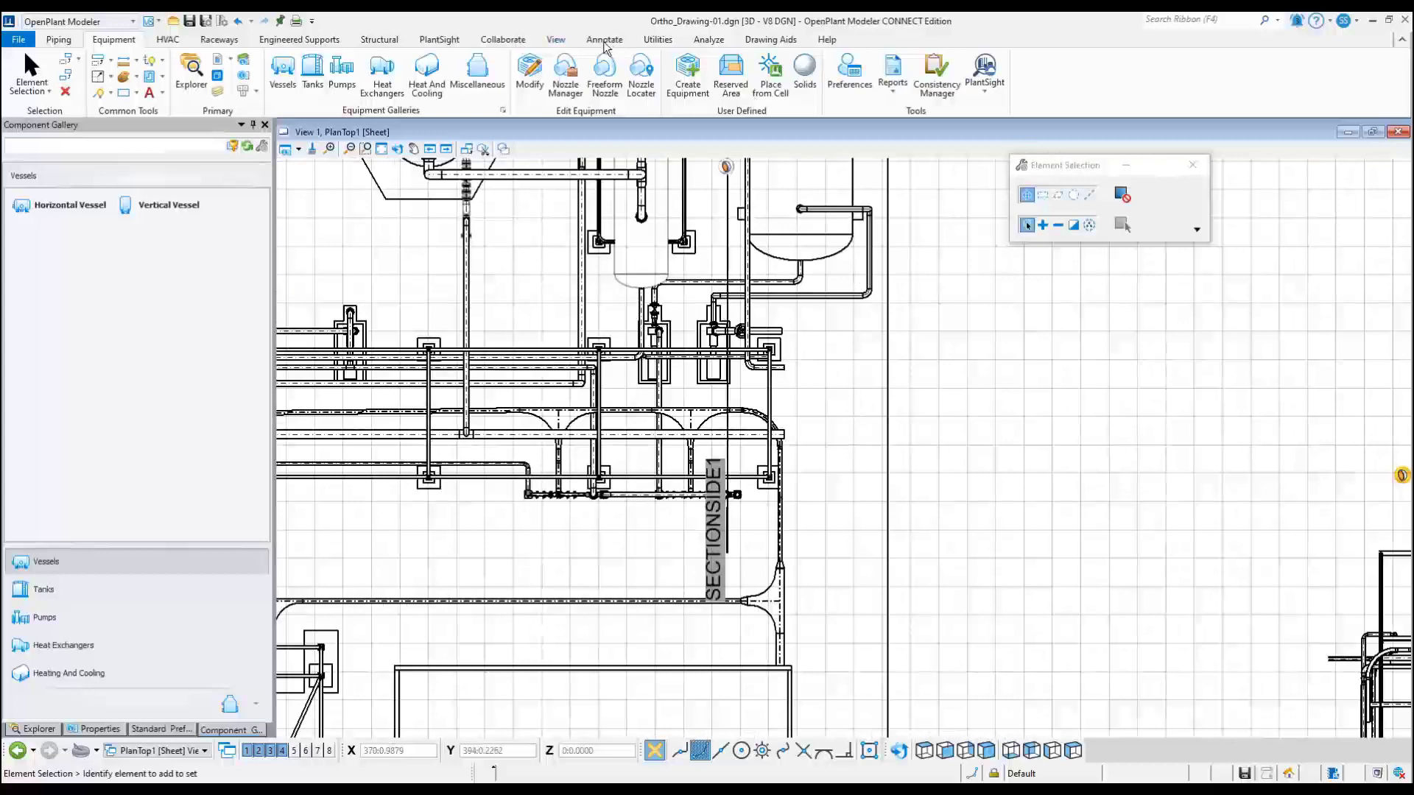
Label the vessel with an Element Description field reading 50-VH-101.
left_click(603, 38)
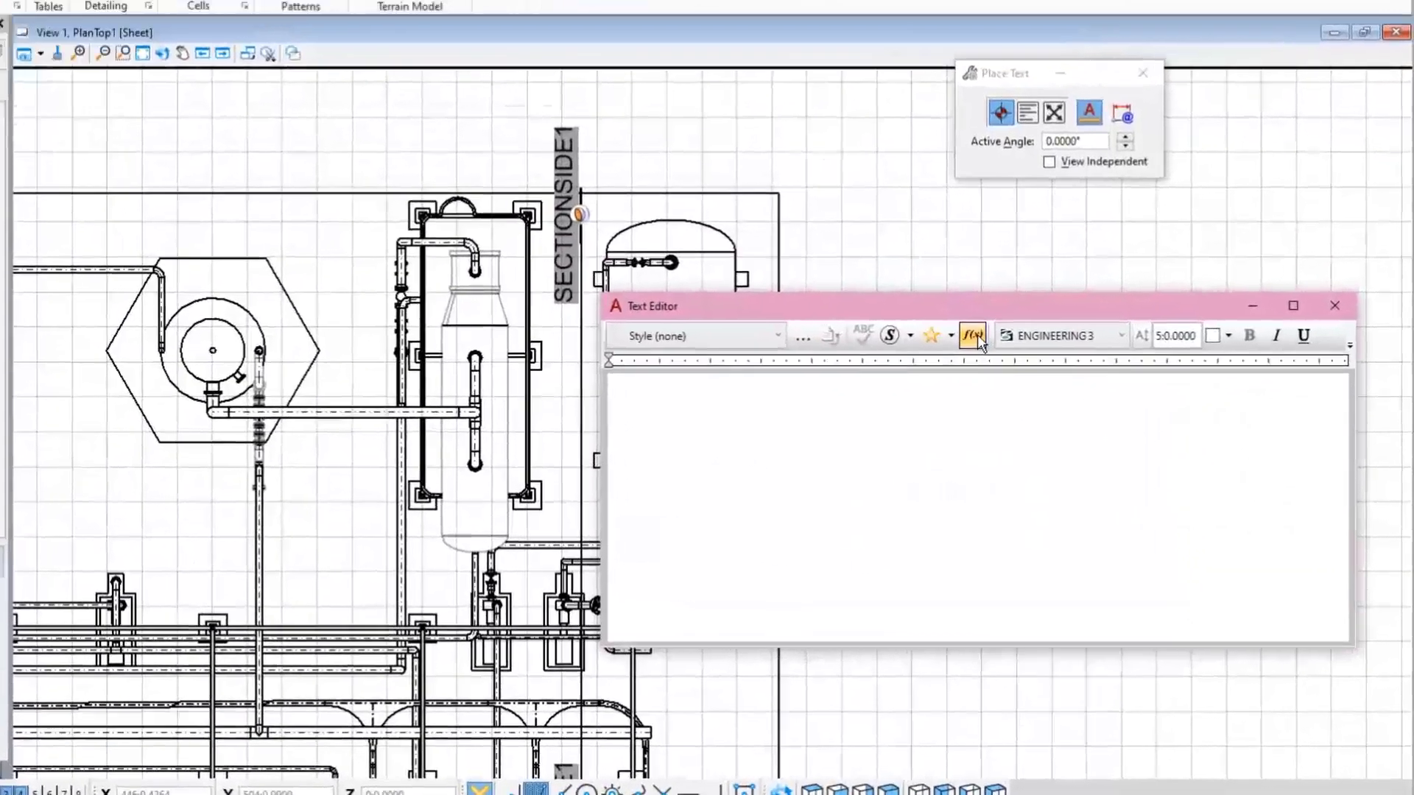
left_click(972, 336)
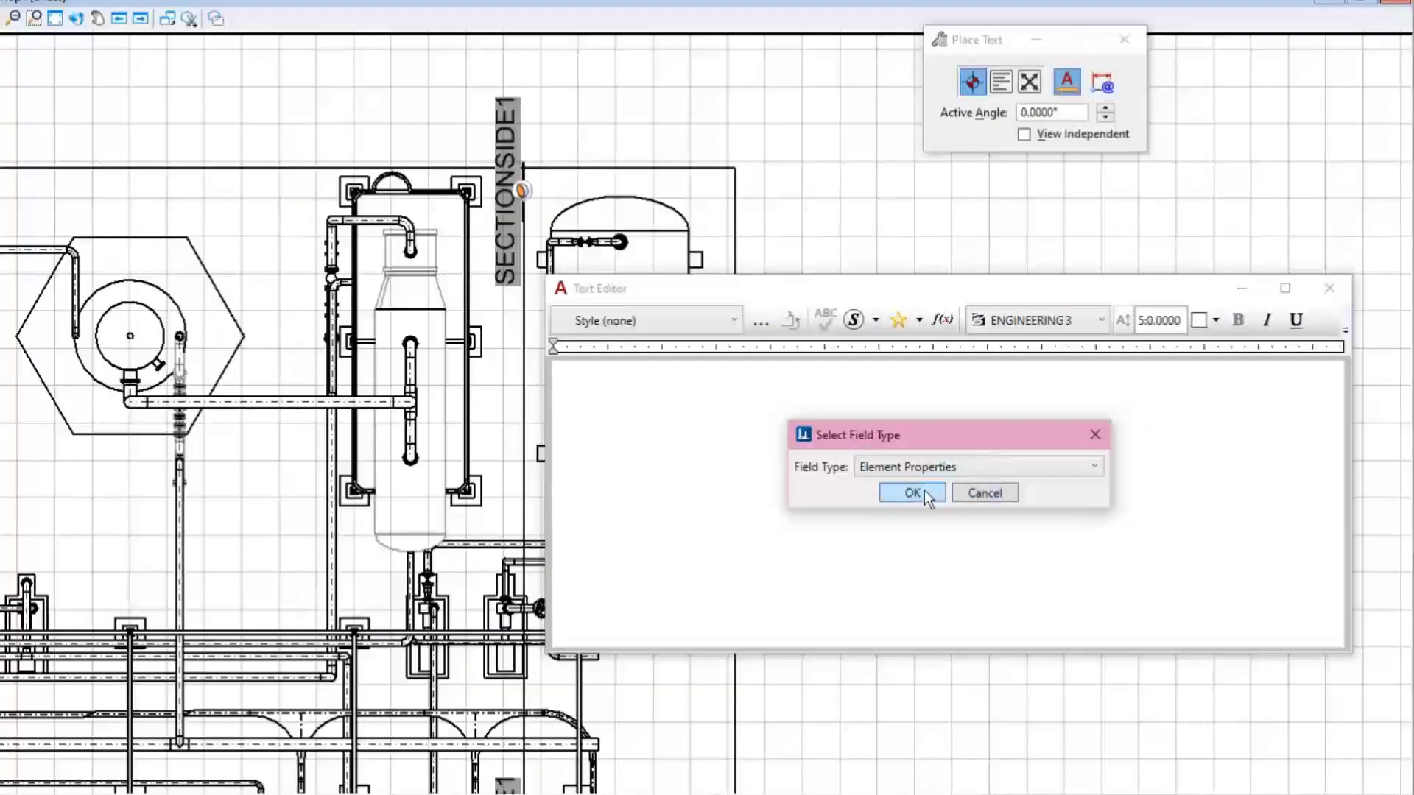
left_click(910, 493)
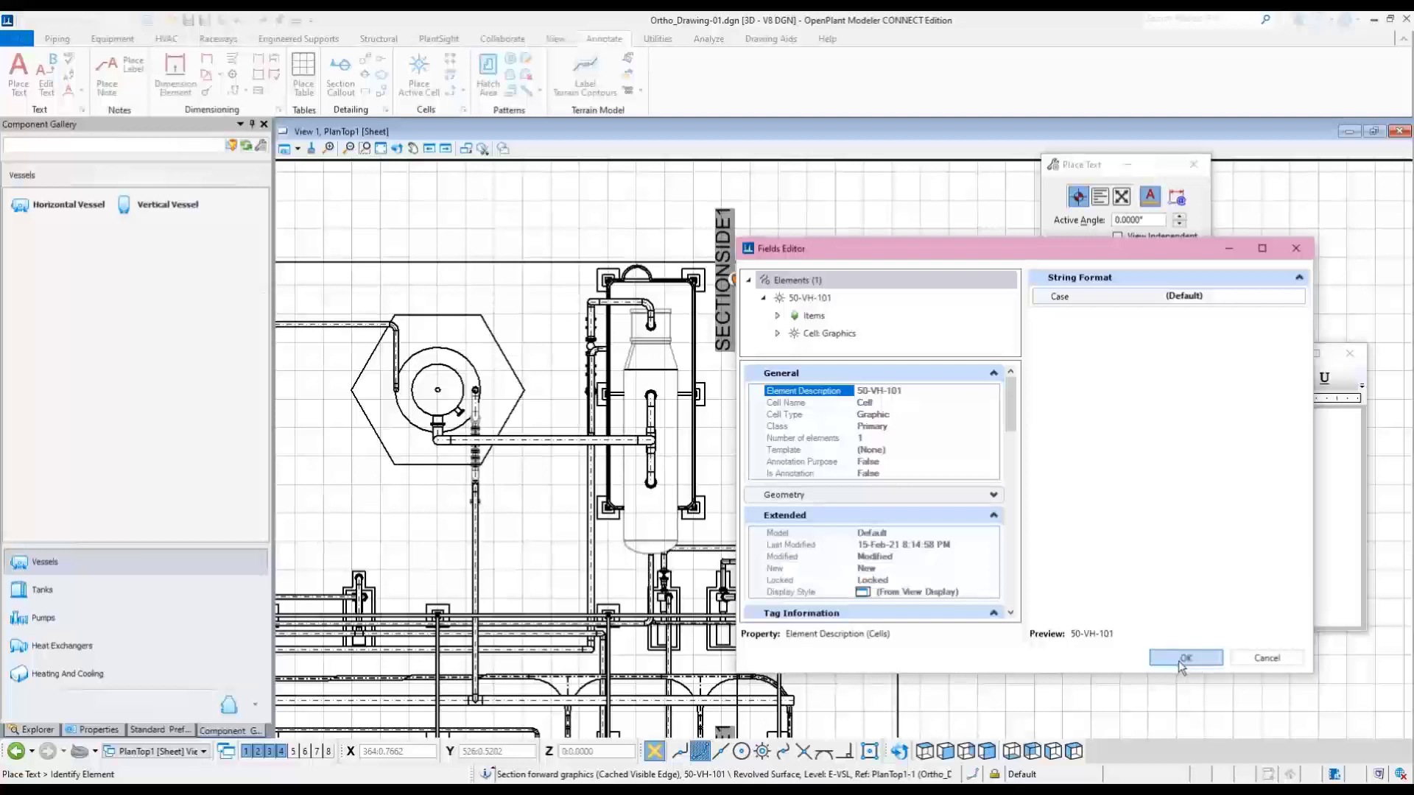
left_click(1184, 657)
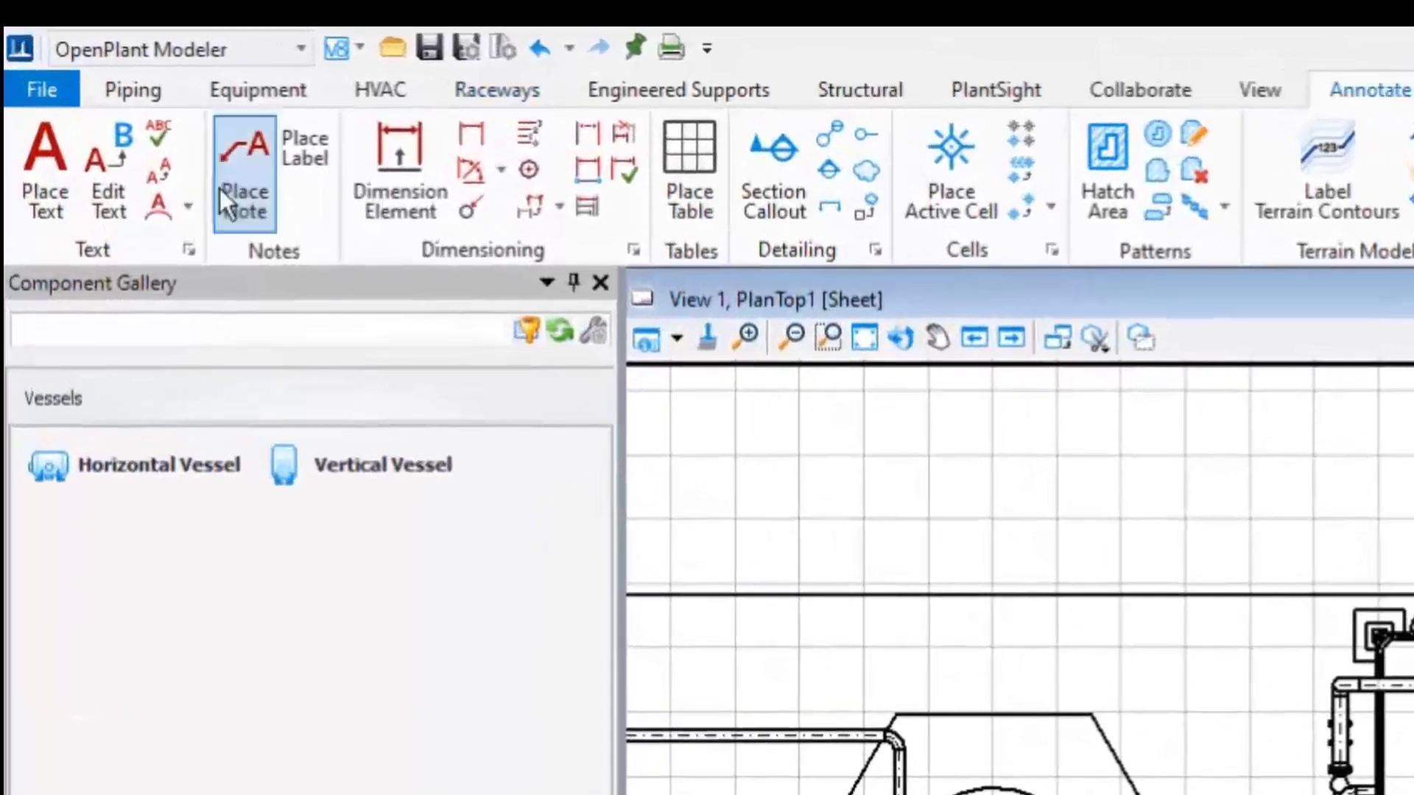
Add a leader note with the pipe's Name field, Pipe 150 mCS150 60-SWO-0601.
left_click(243, 171)
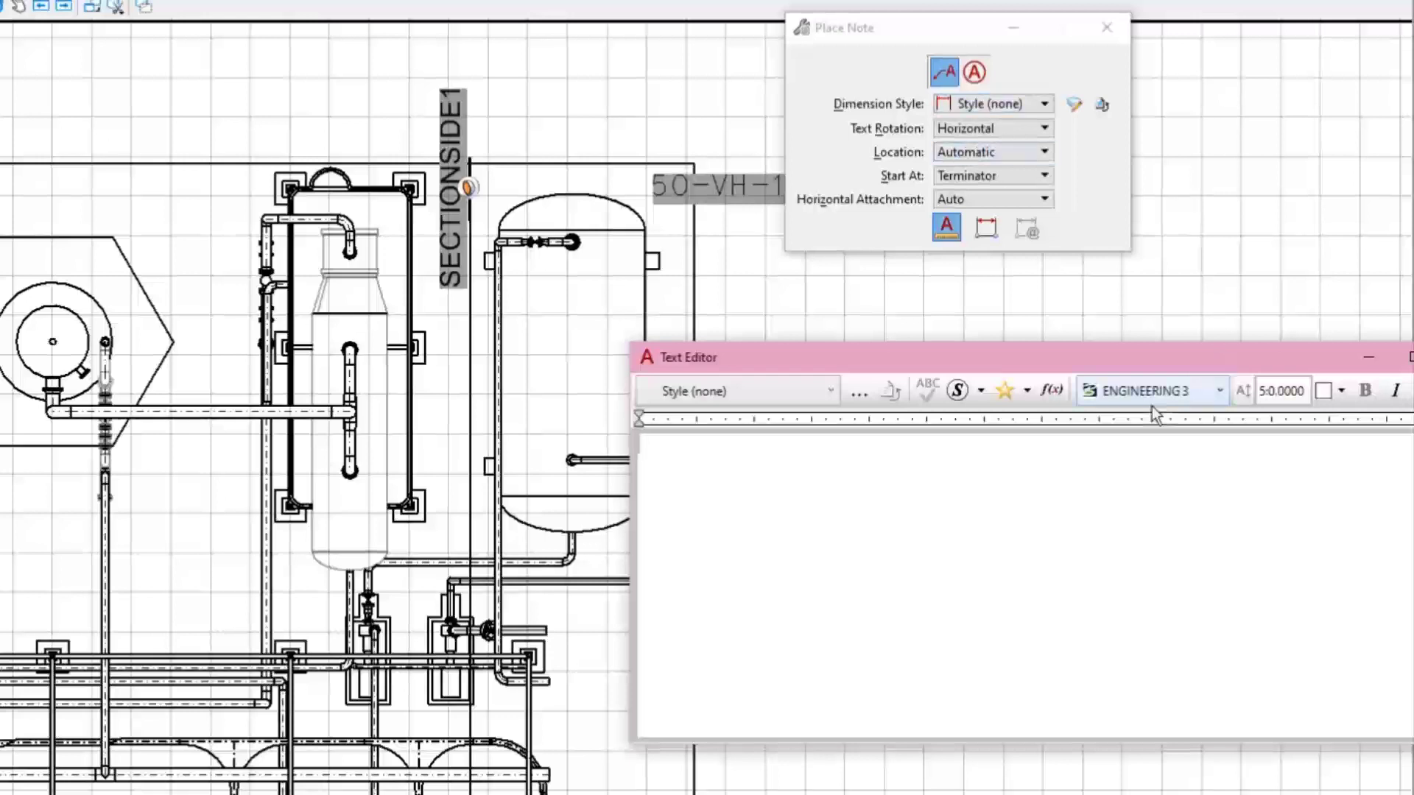
left_click(1050, 389)
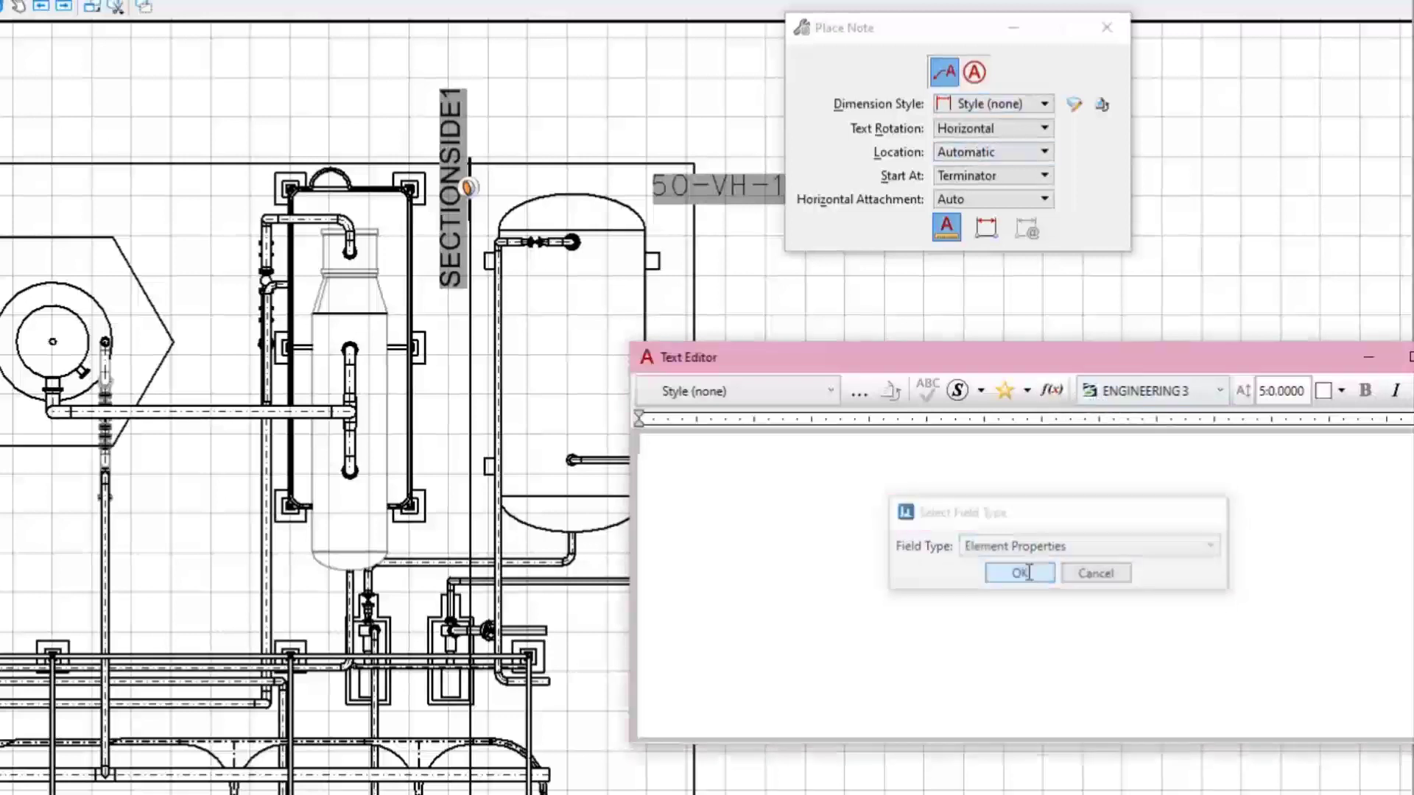
left_click(1017, 573)
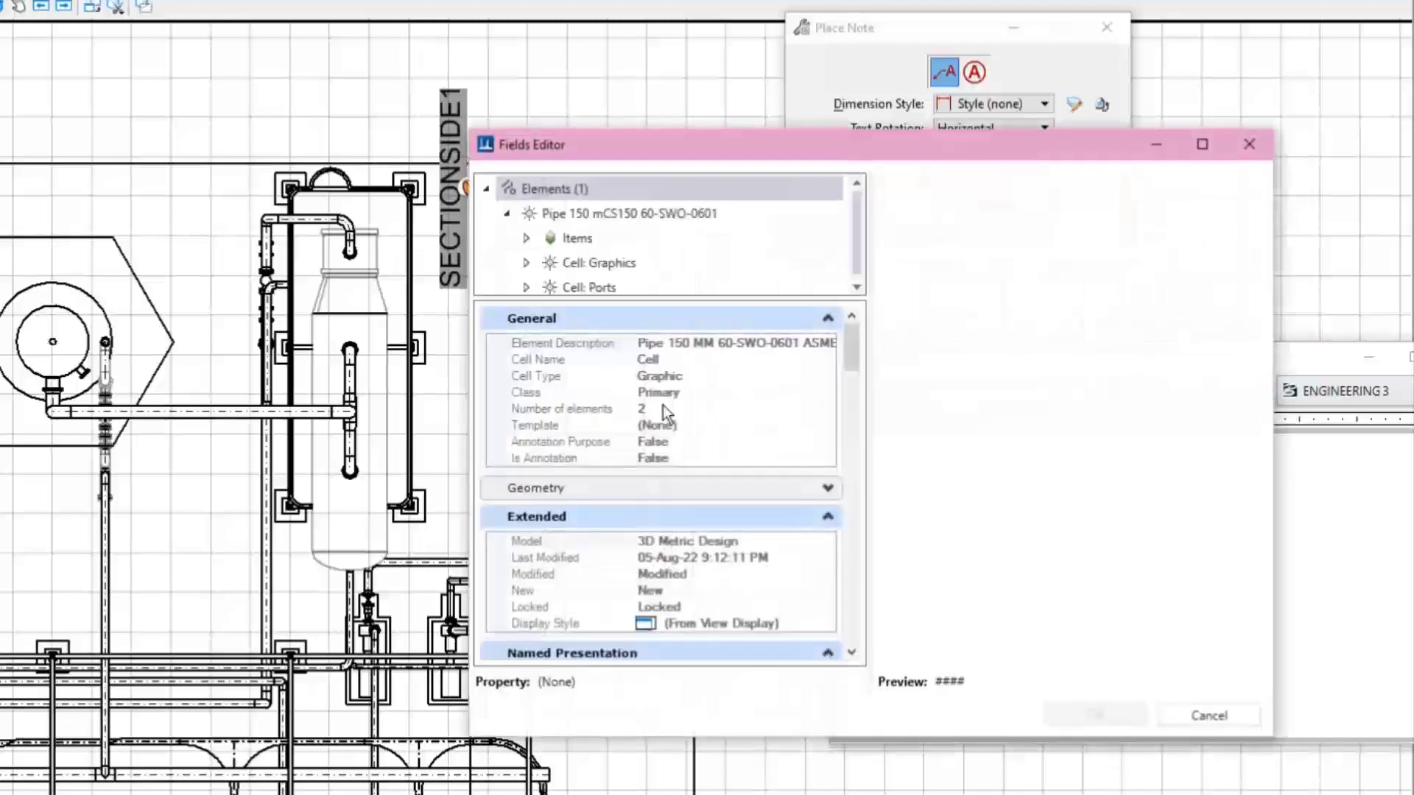
scroll("down", 3)
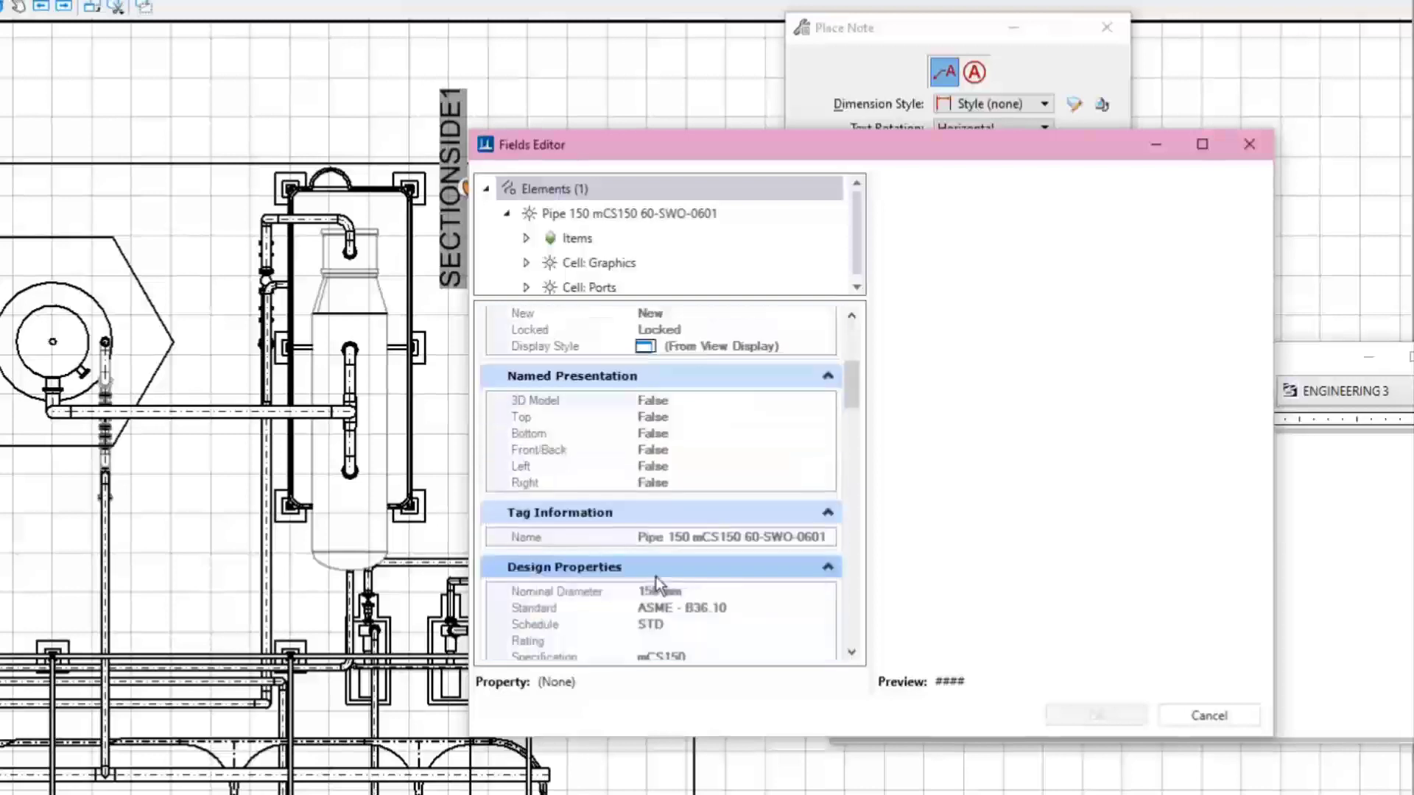
left_click(526, 536)
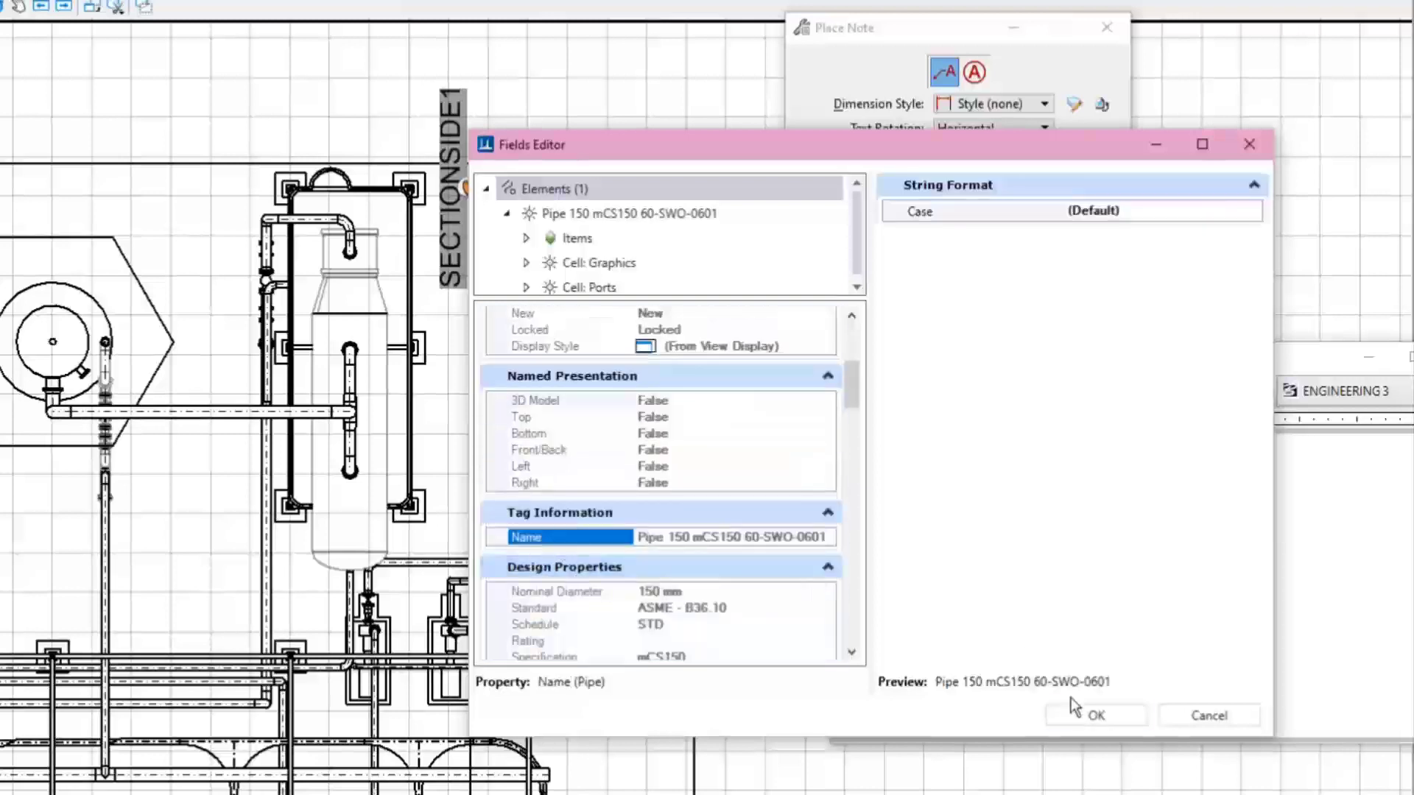
left_click(1094, 715)
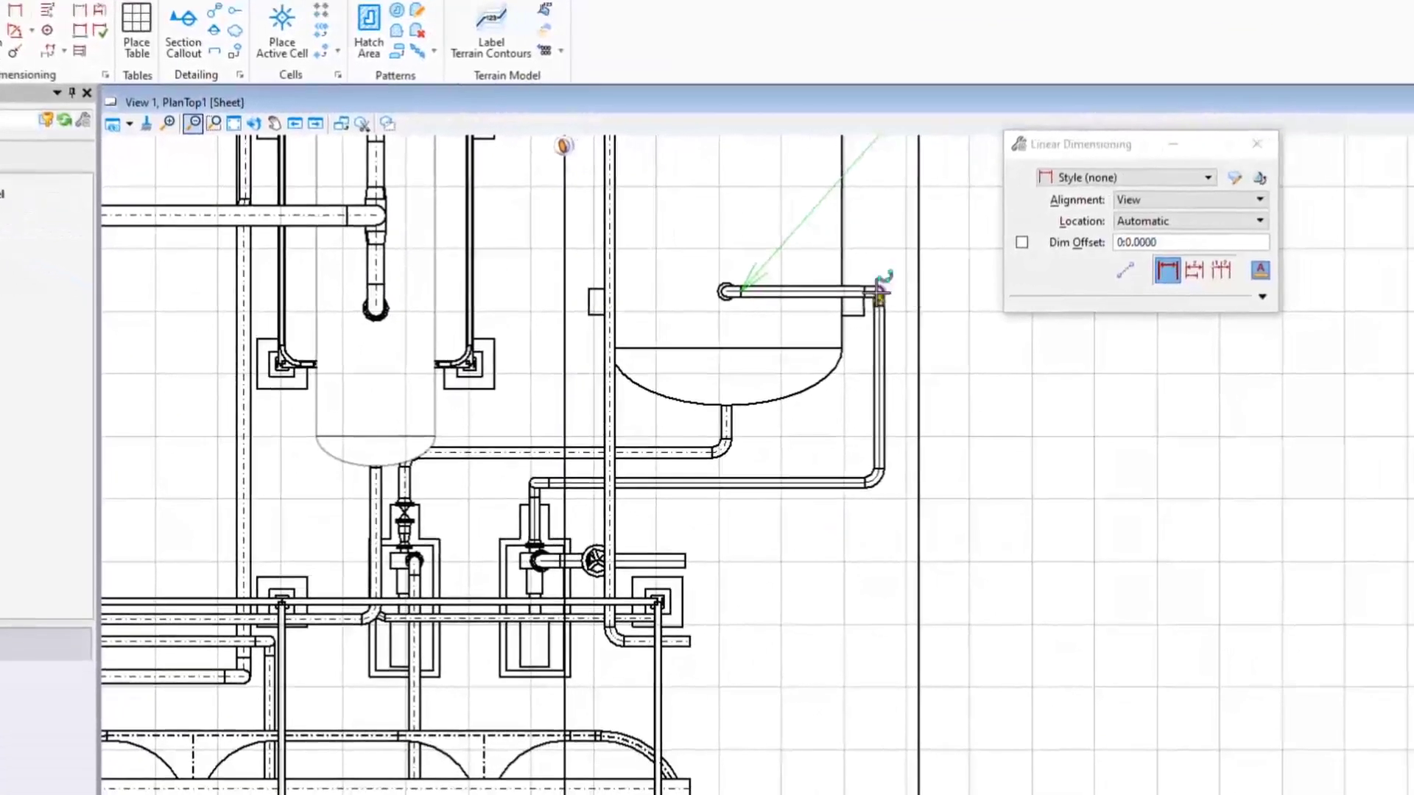
mouse_move(789, 290)
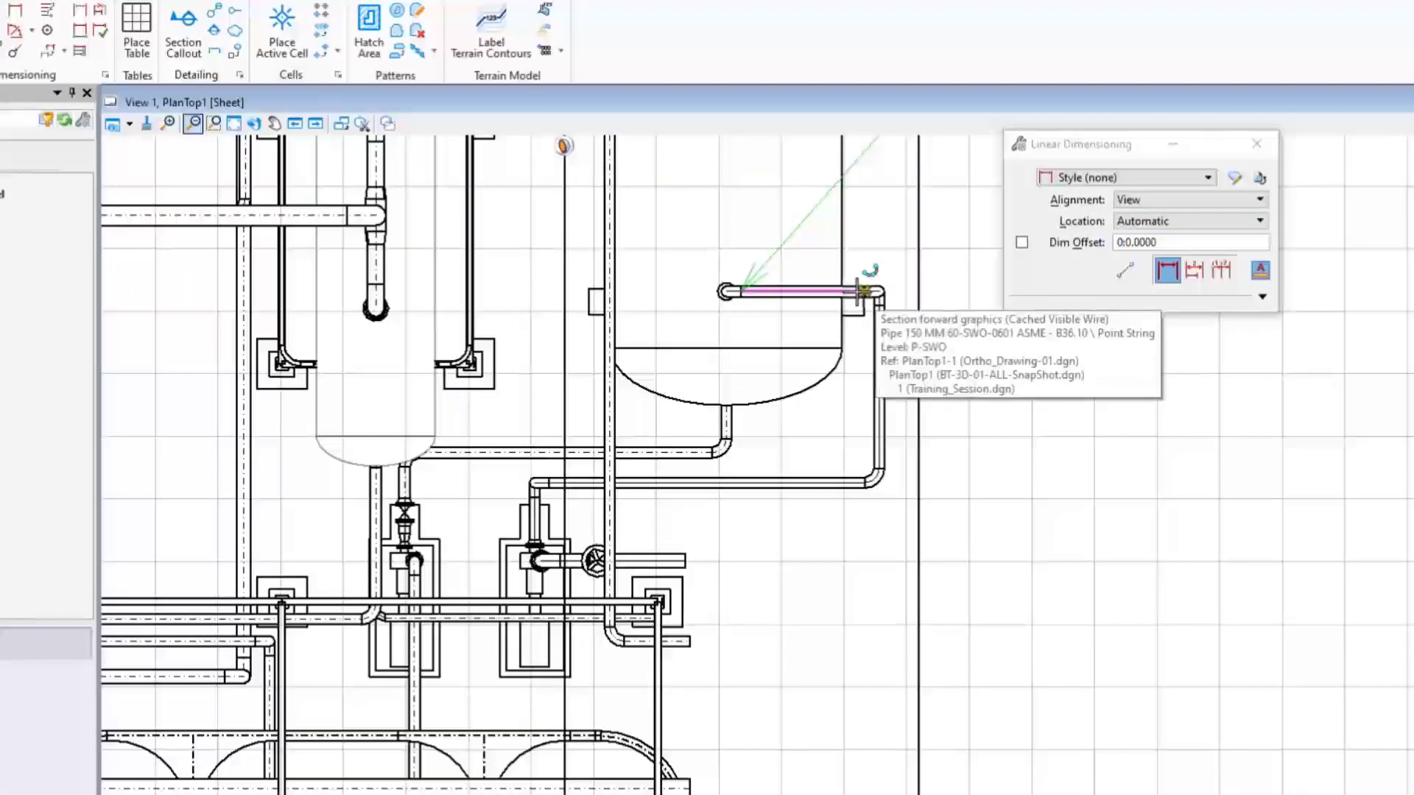